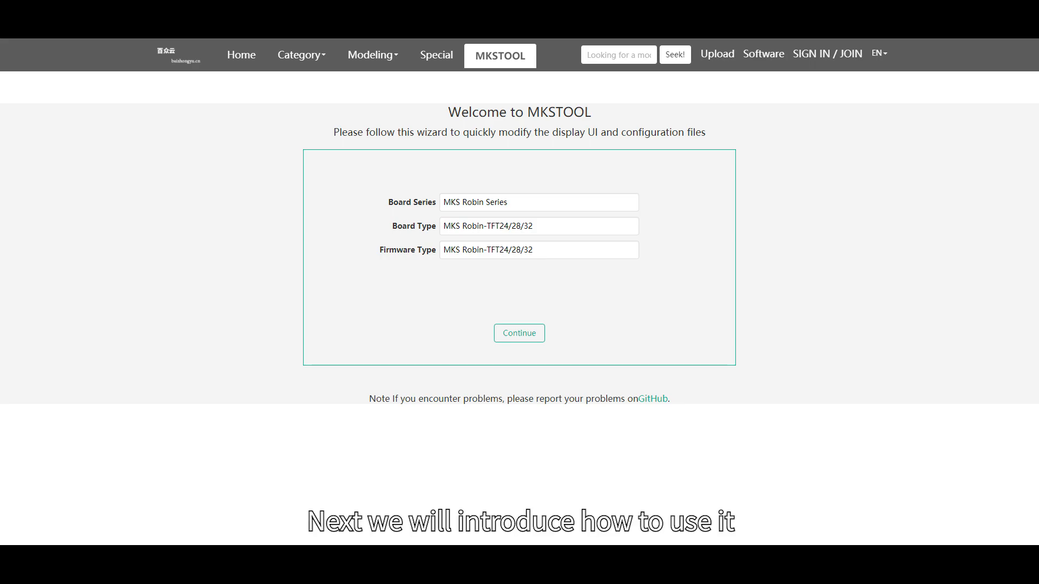
Continue past board selection into the configuration and edit X_MIN_ENDSTOP_INVERTING under Endstop Settings
left_click(518, 333)
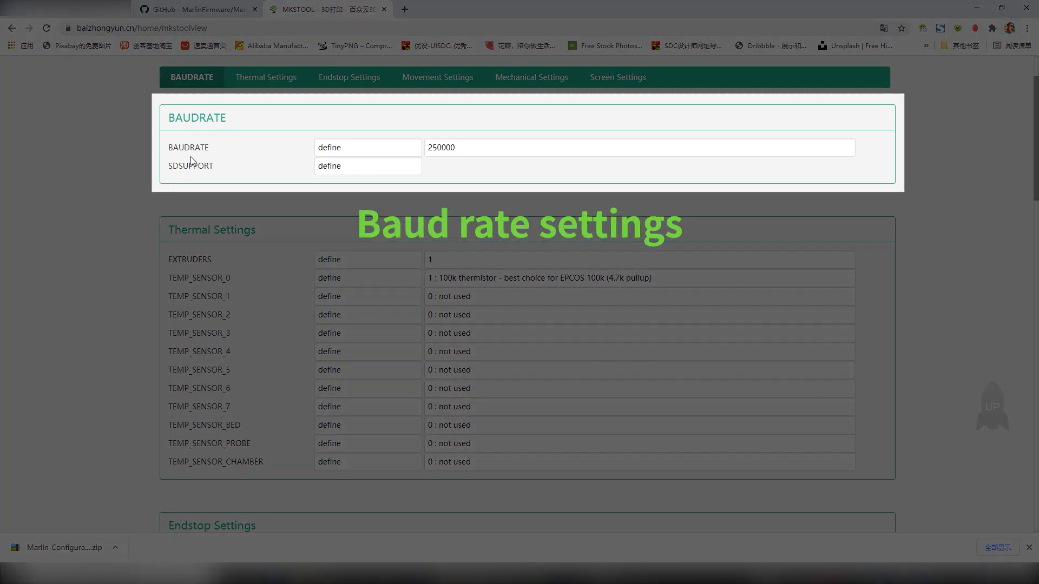
left_click(638, 147)
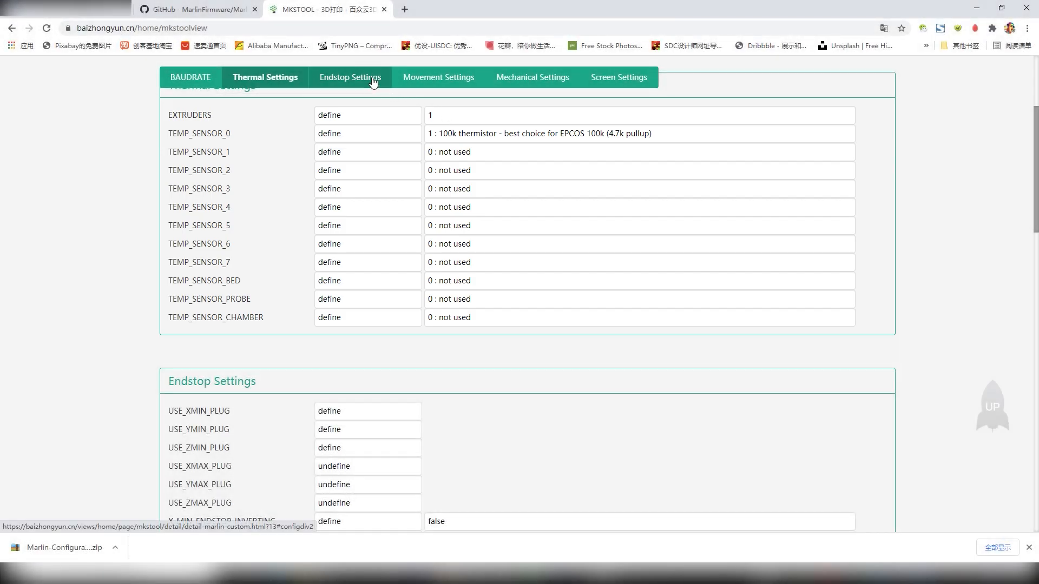
left_click(349, 76)
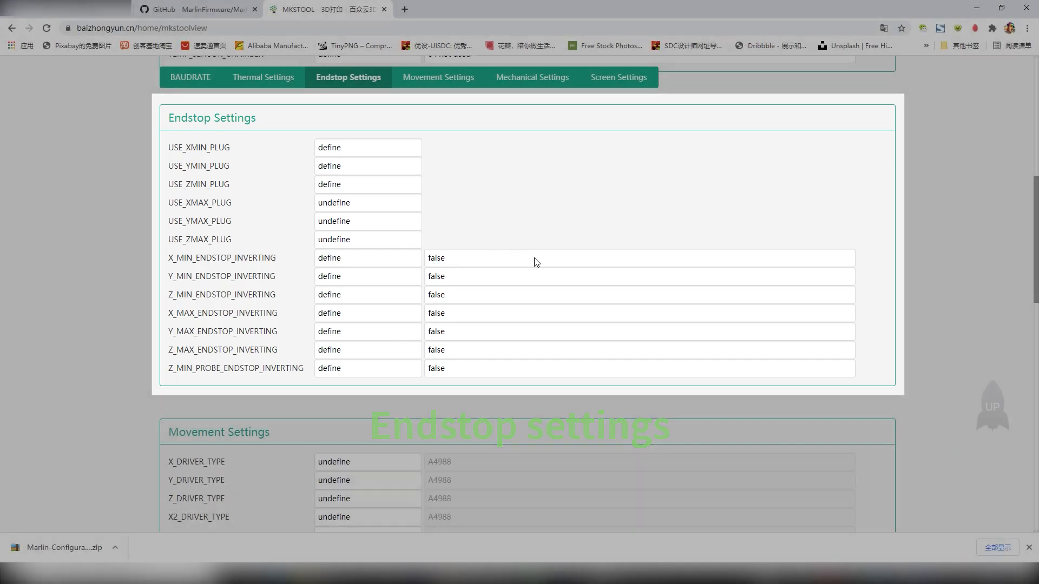
left_click(638, 258)
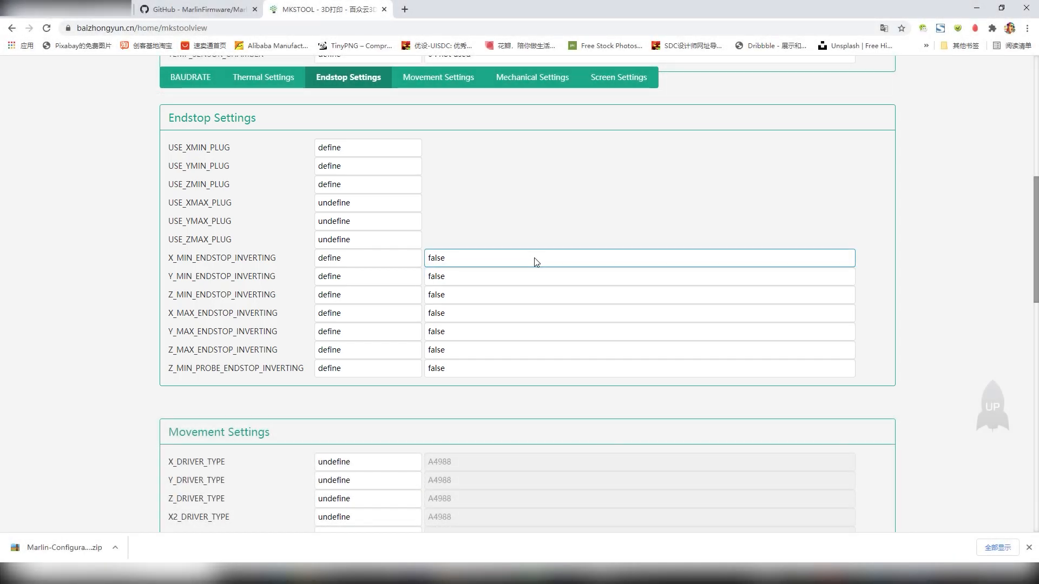
In Movement Settings define X_DRIVER_TYPE as TMC2209, set X_CURRENT 800 and INVERT_X_DIR true
left_click(438, 77)
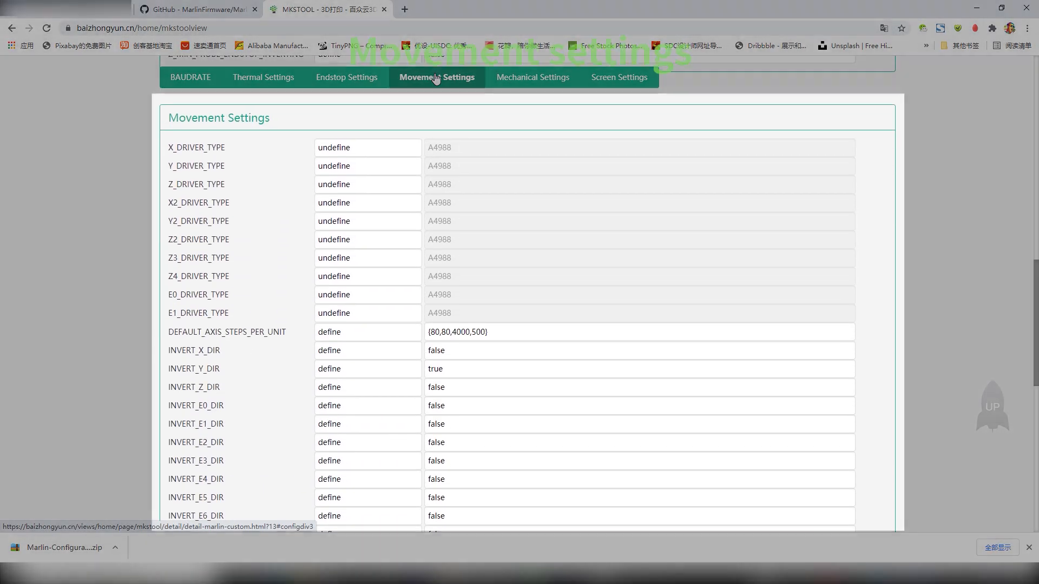
left_click(367, 147)
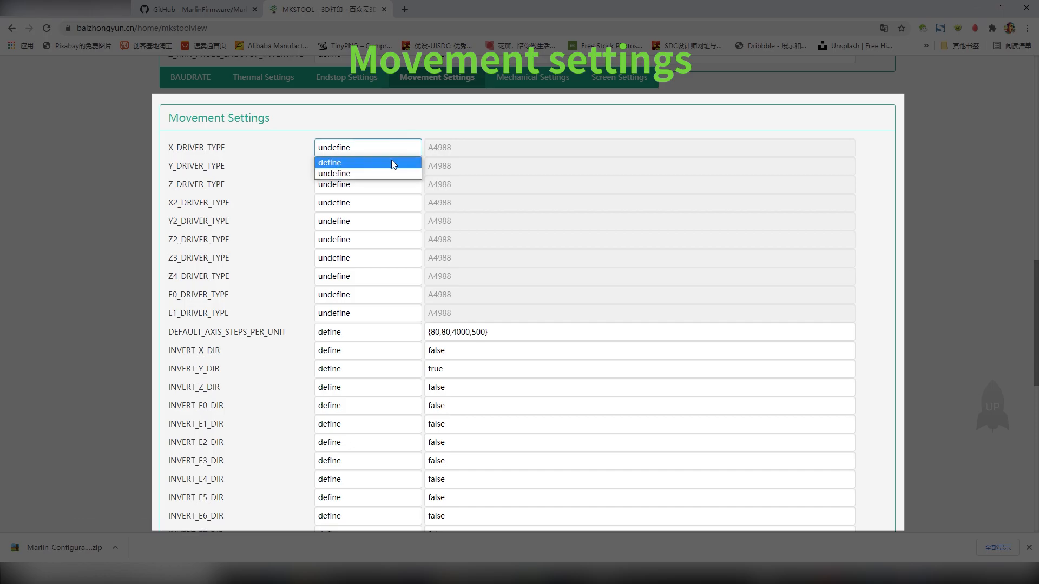
left_click(329, 163)
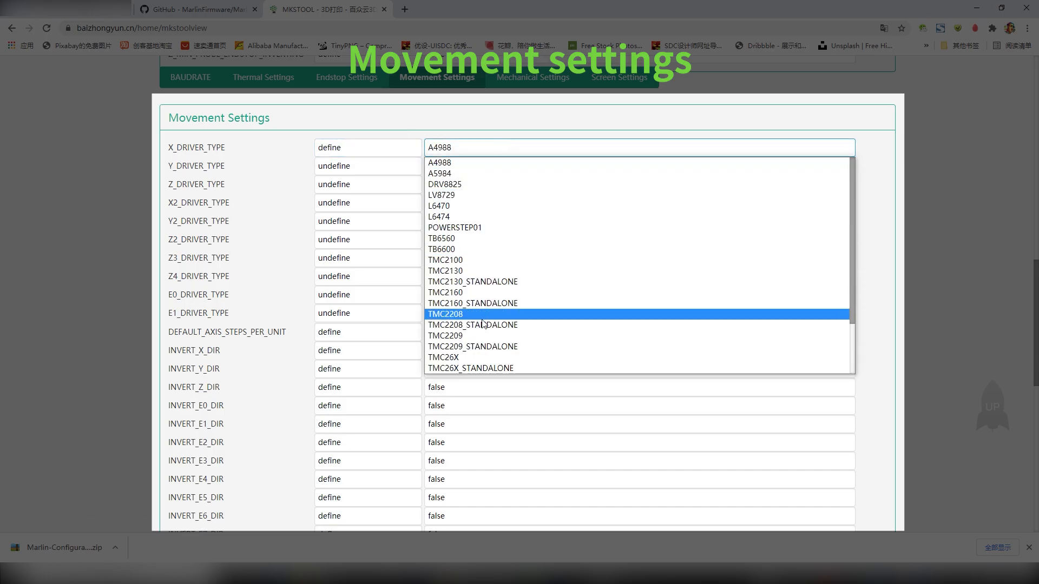
left_click(445, 336)
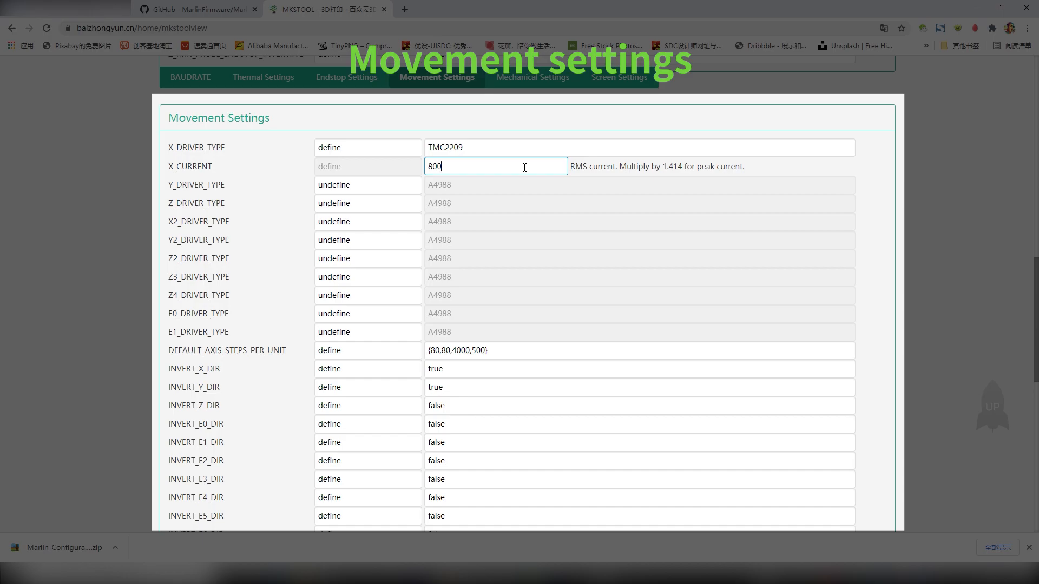
left_click(636, 350)
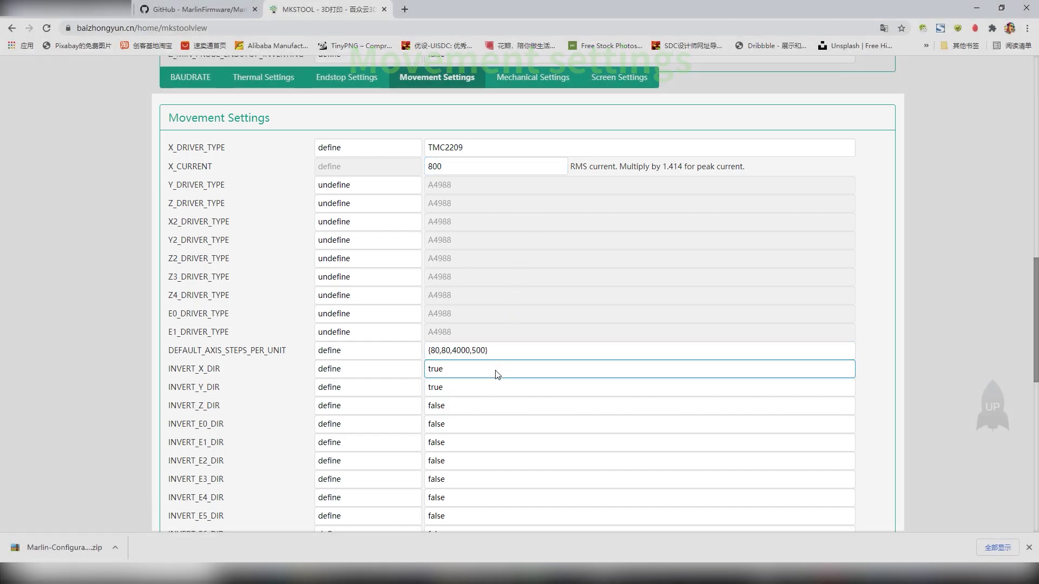
left_click(531, 76)
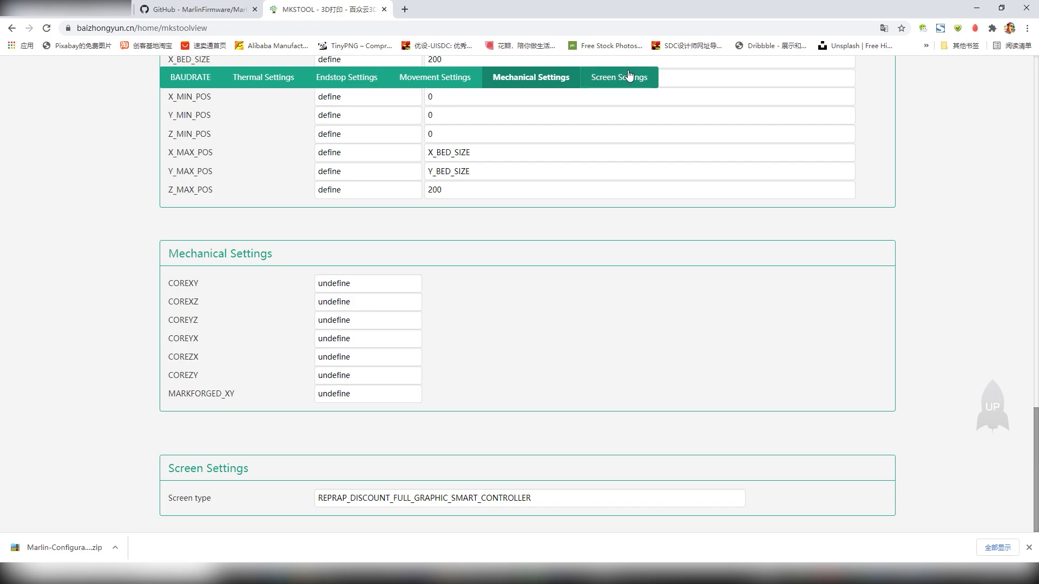
Review the Screen type choices in the screen settings
left_click(614, 77)
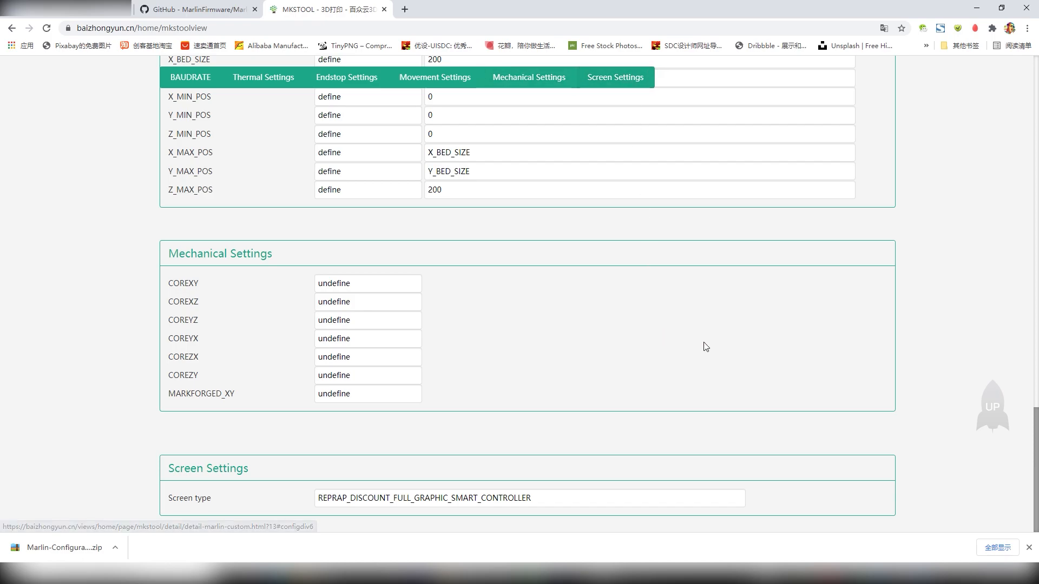
left_click(528, 498)
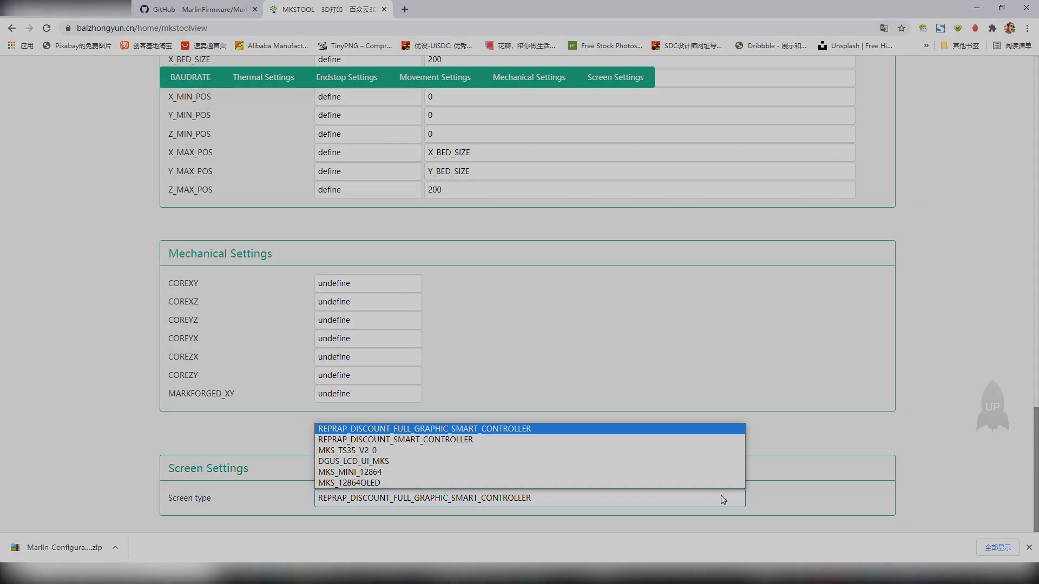
left_click(197, 8)
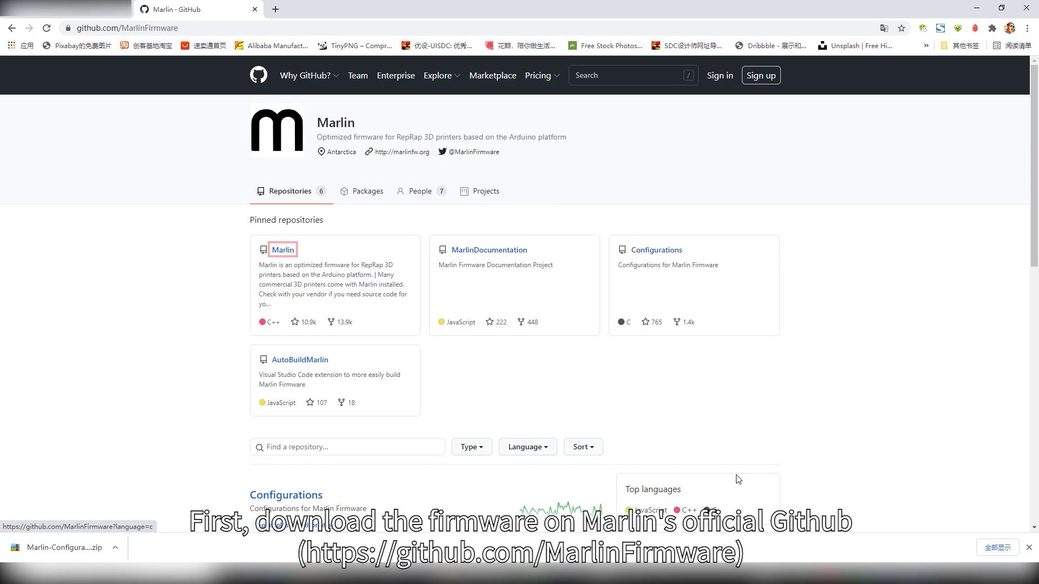
mouse_move(282, 250)
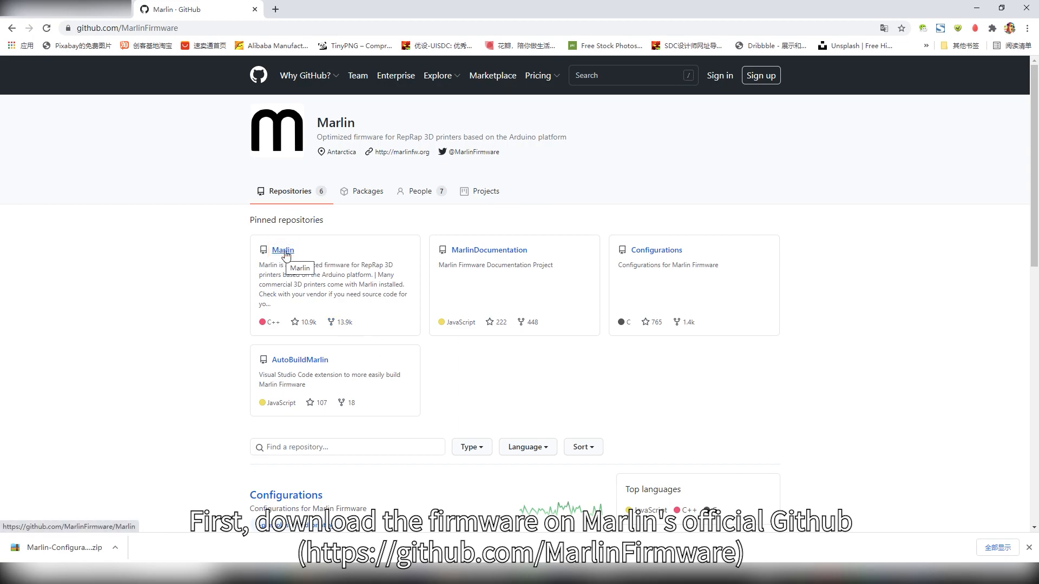
Download the Marlin repository's bugfix-2.0.x branch as a ZIP into F:\Marlin
left_click(283, 250)
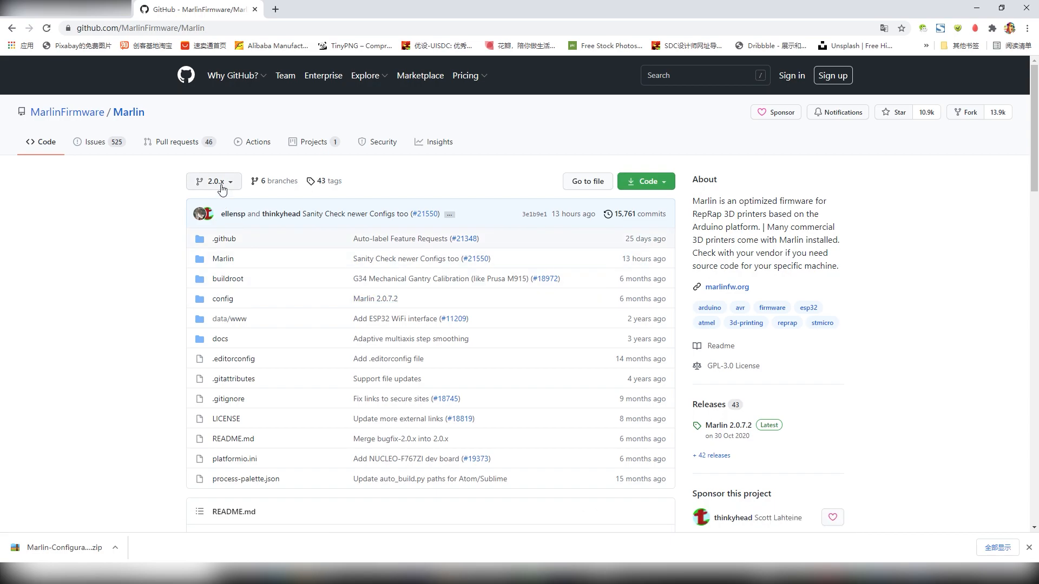
left_click(209, 181)
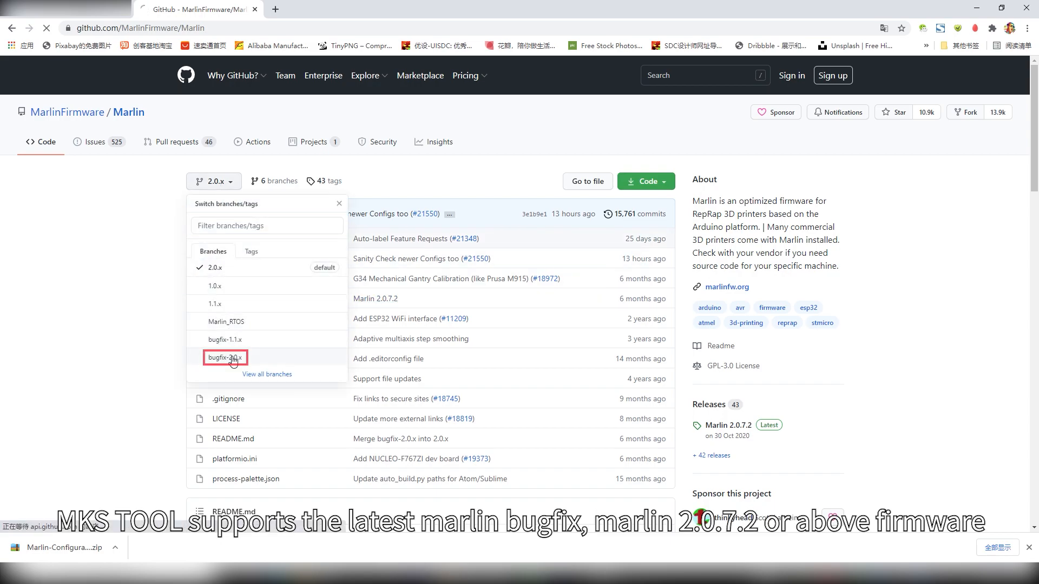
left_click(224, 357)
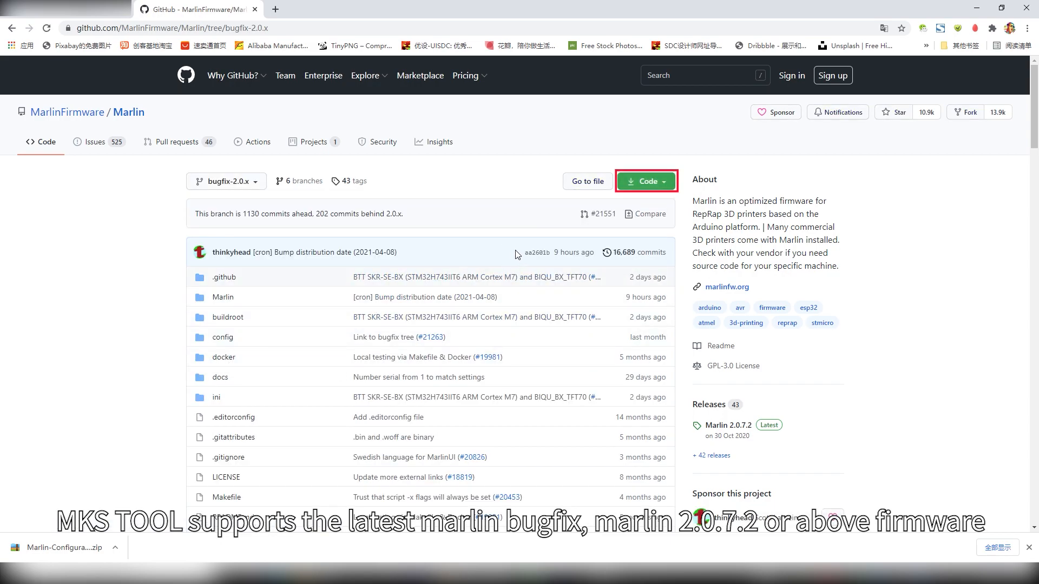
left_click(644, 180)
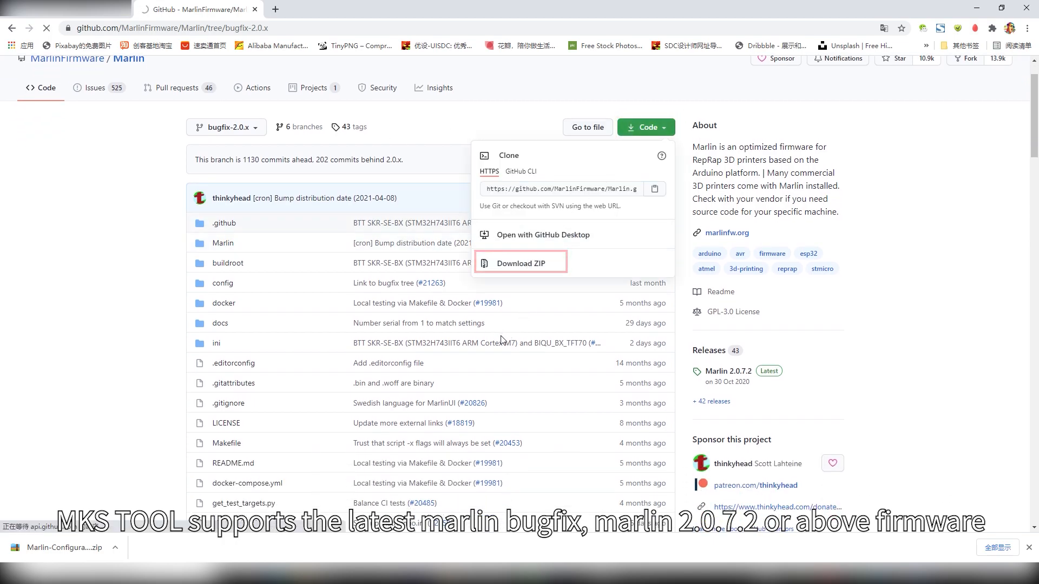
left_click(520, 262)
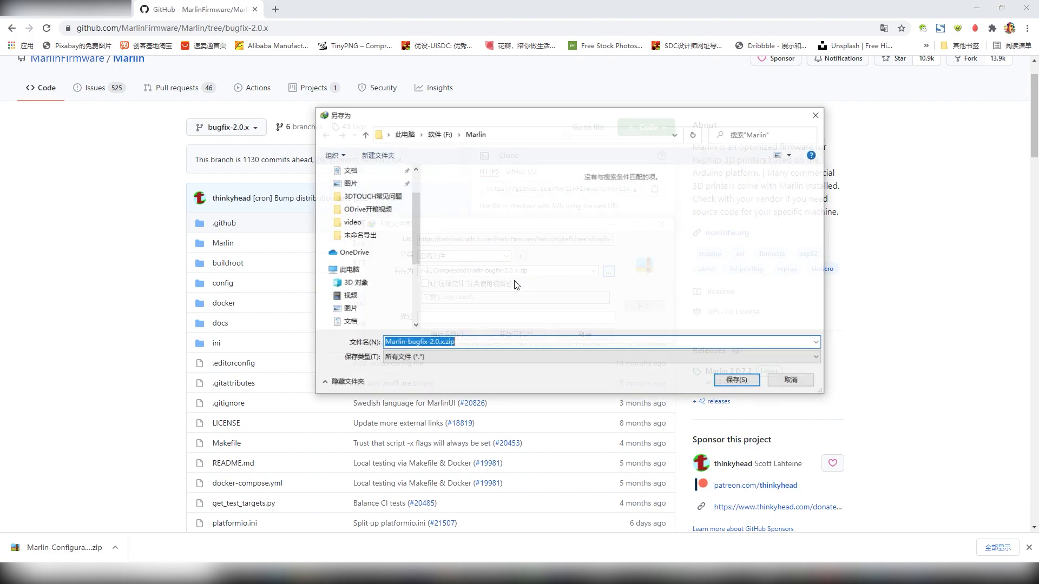
left_click(735, 380)
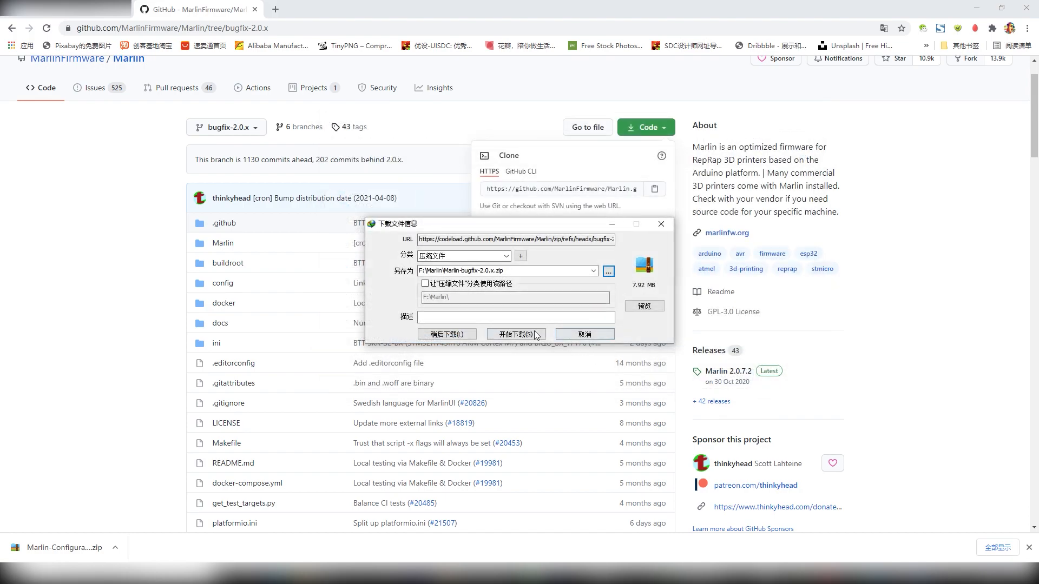
left_click(515, 333)
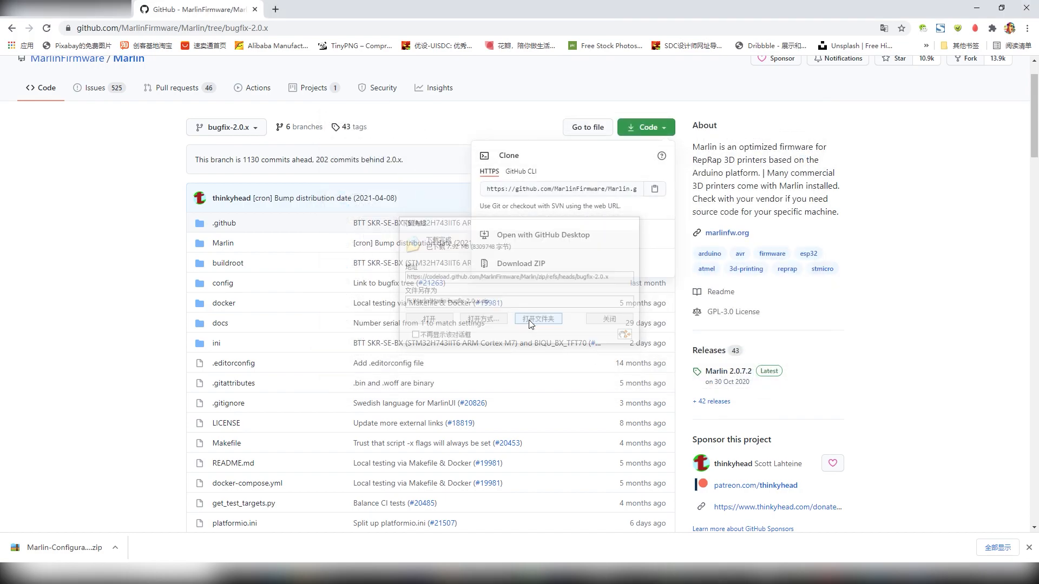
Extract Marlin-bugfix-2.0.x.zip inside the Marlin folder
right_click(274, 86)
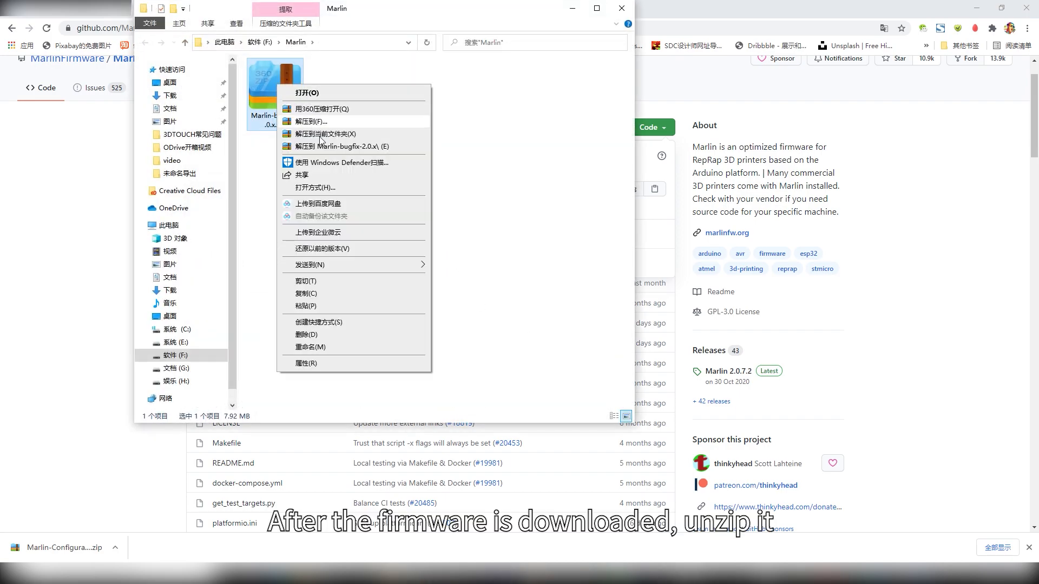
left_click(325, 134)
type("baizhongyun.cn/home")
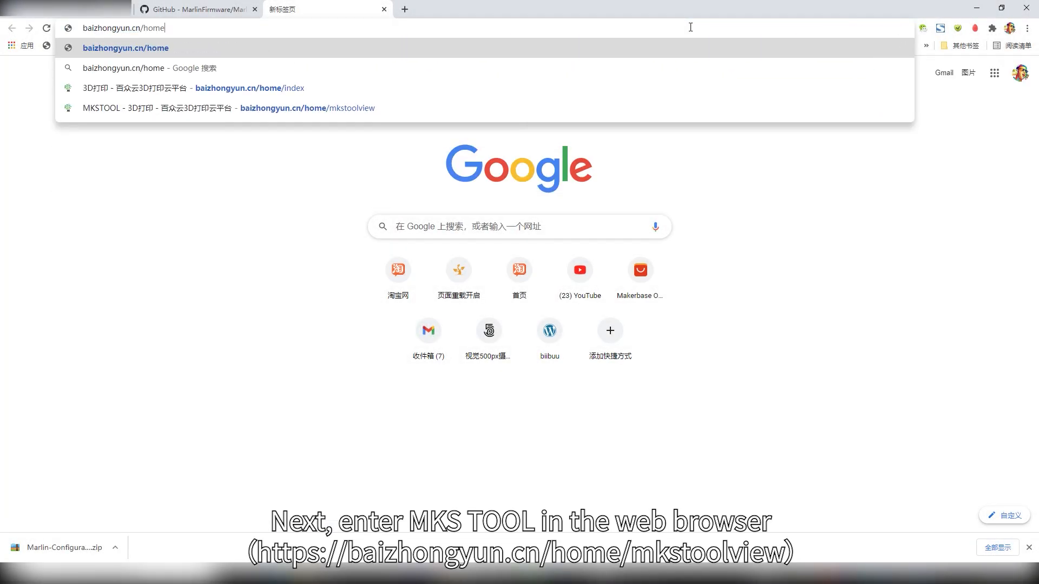
Start the MKSTOOL wizard with Board Series Marlin custom and board MKS ROBIN NANO V3, then continue
key("Enter")
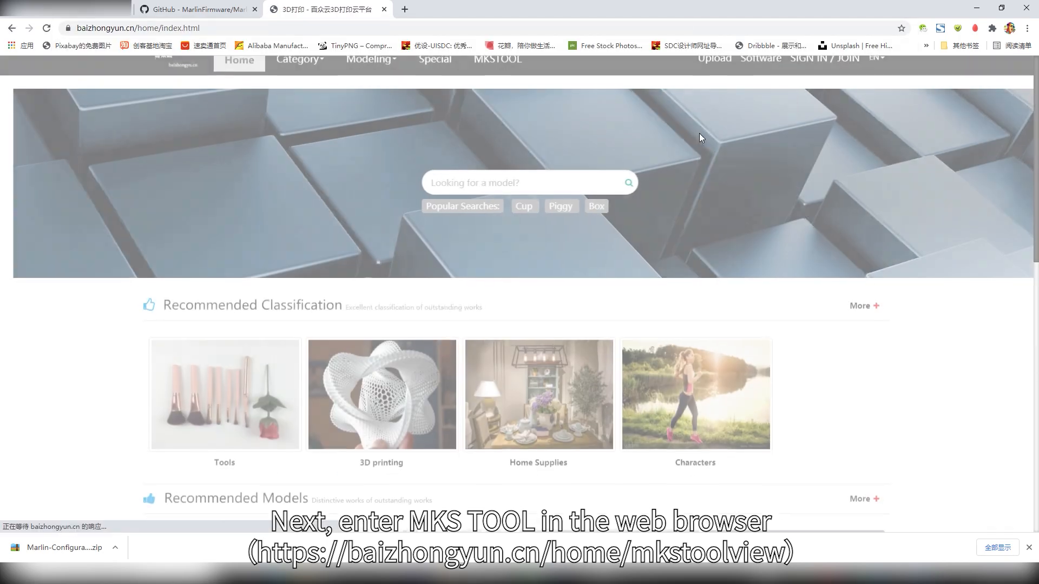
left_click(496, 72)
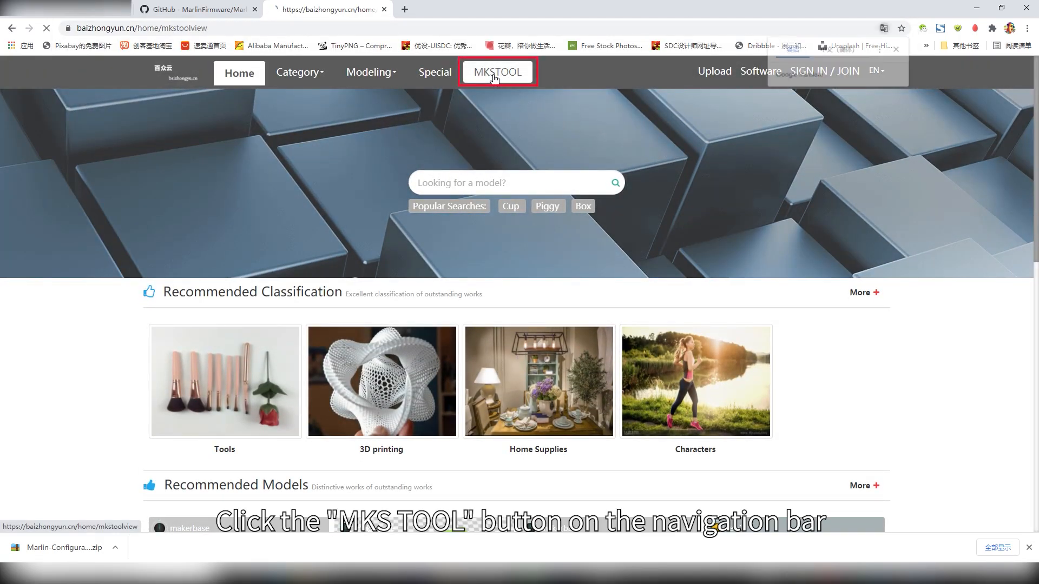
left_click(498, 72)
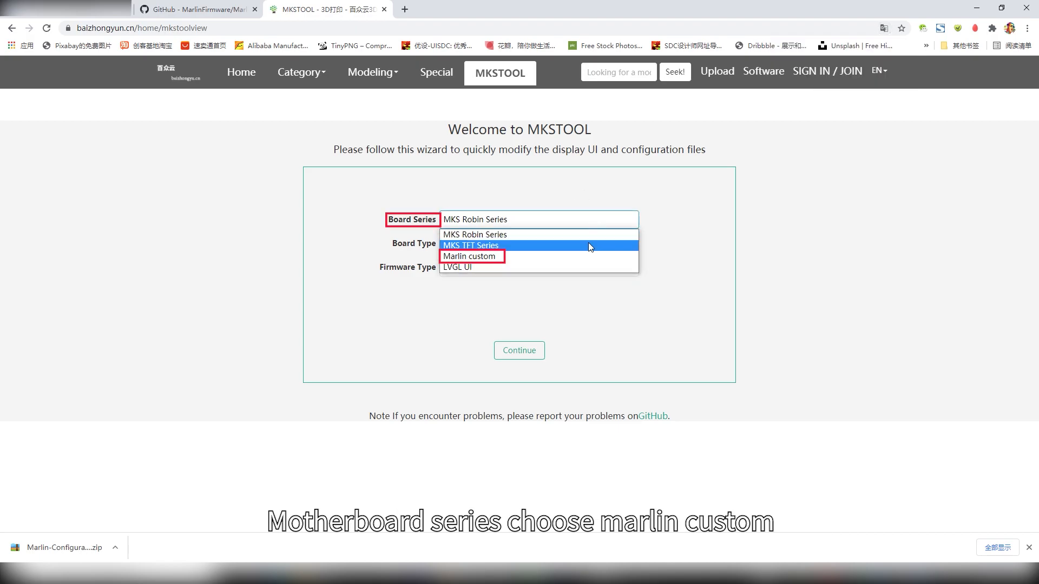
left_click(468, 257)
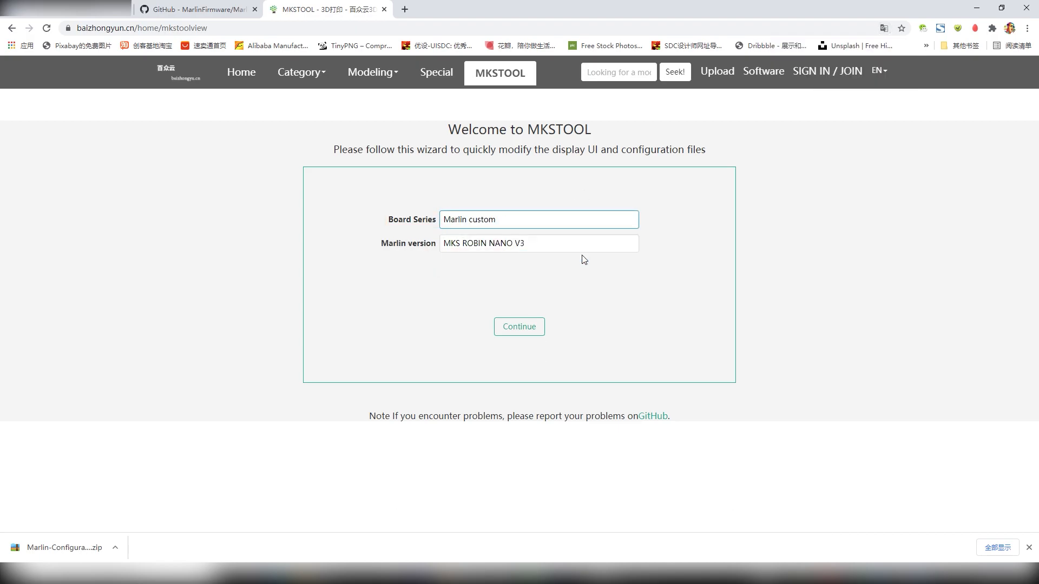
left_click(538, 243)
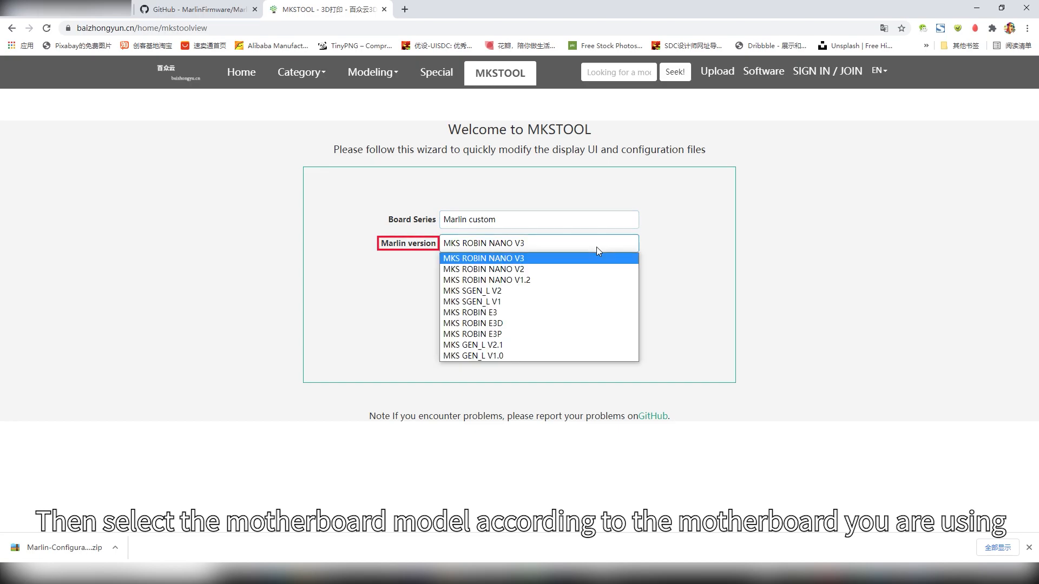
left_click(483, 258)
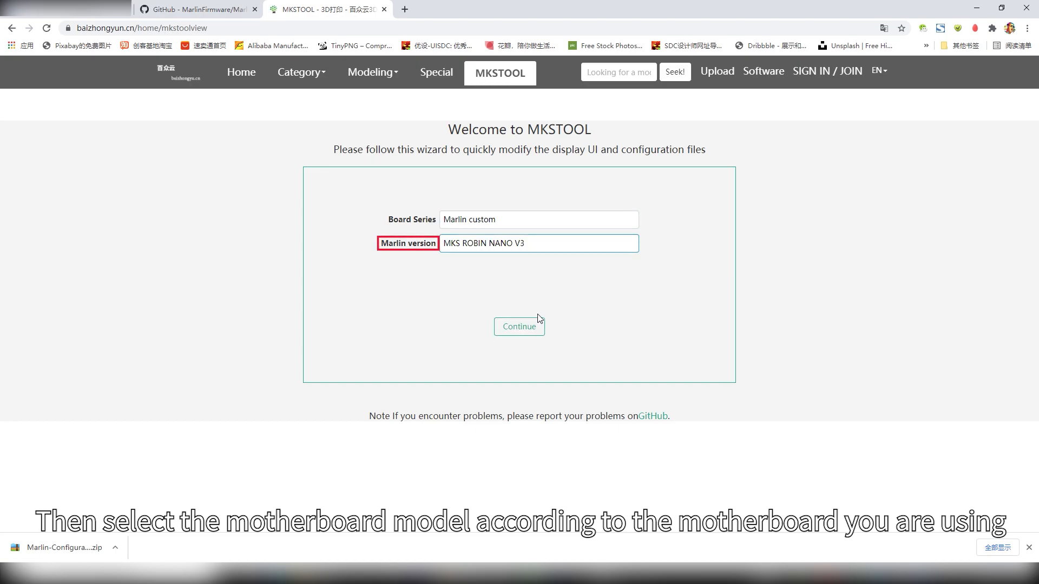
left_click(519, 326)
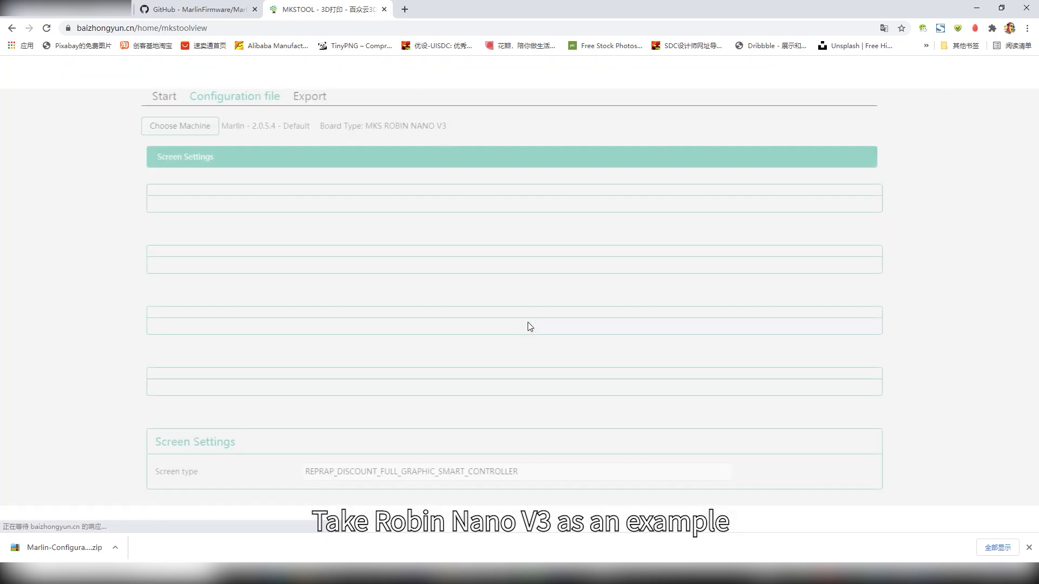
Choose the machine as Creality Ender-3
left_click(180, 126)
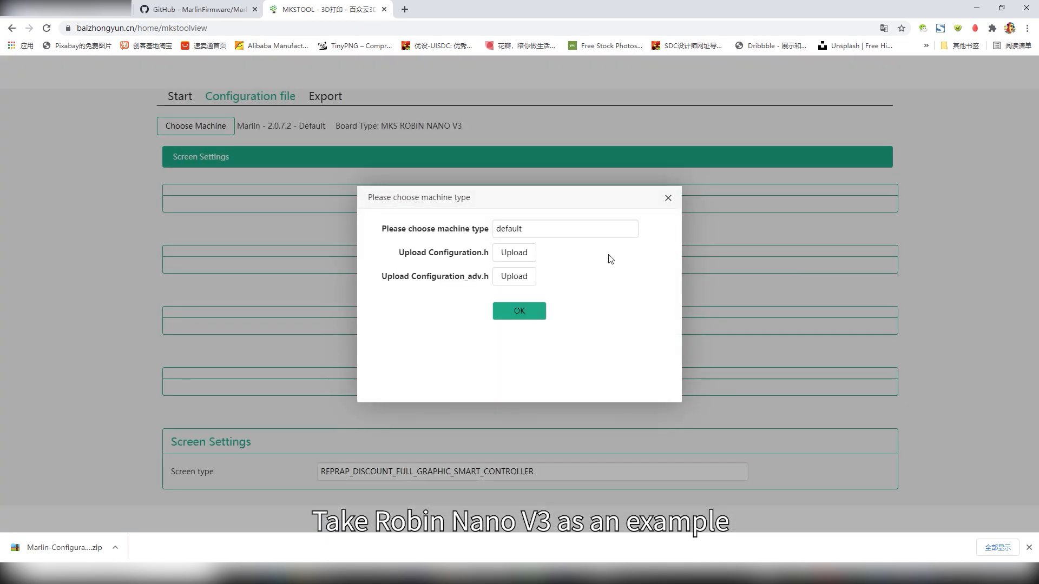
mouse_move(641, 230)
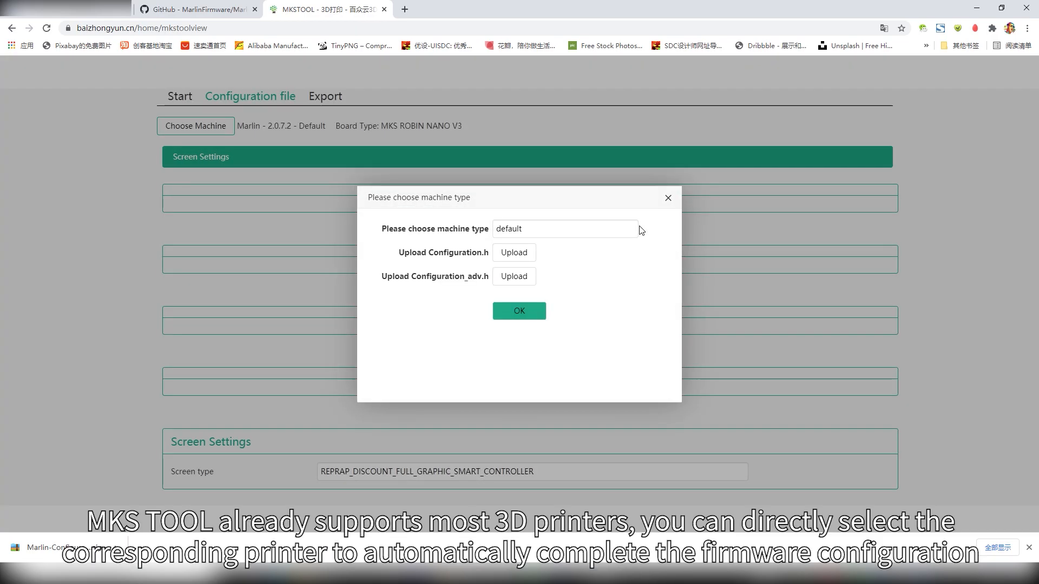
left_click(563, 228)
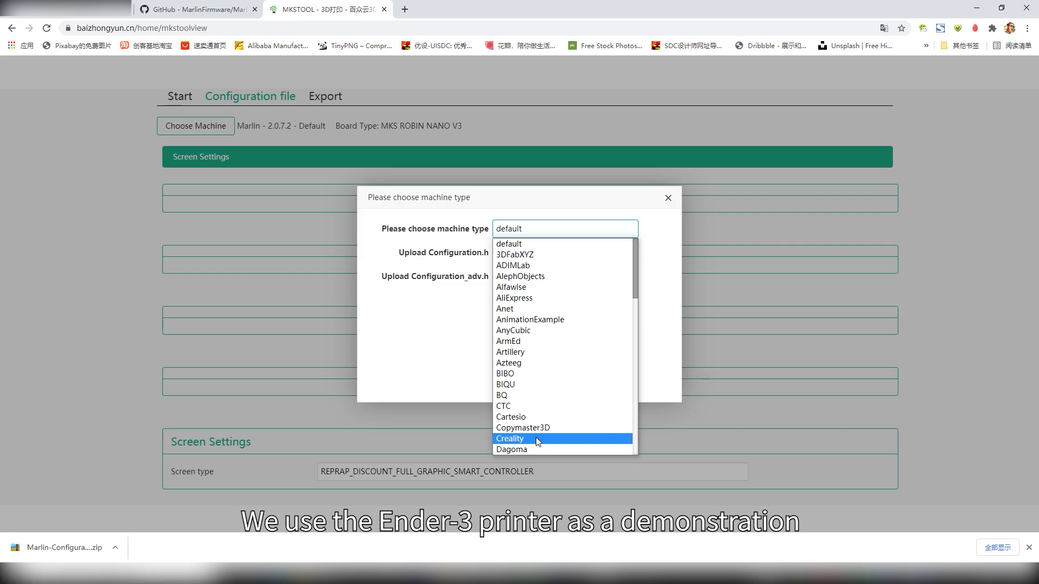
left_click(509, 438)
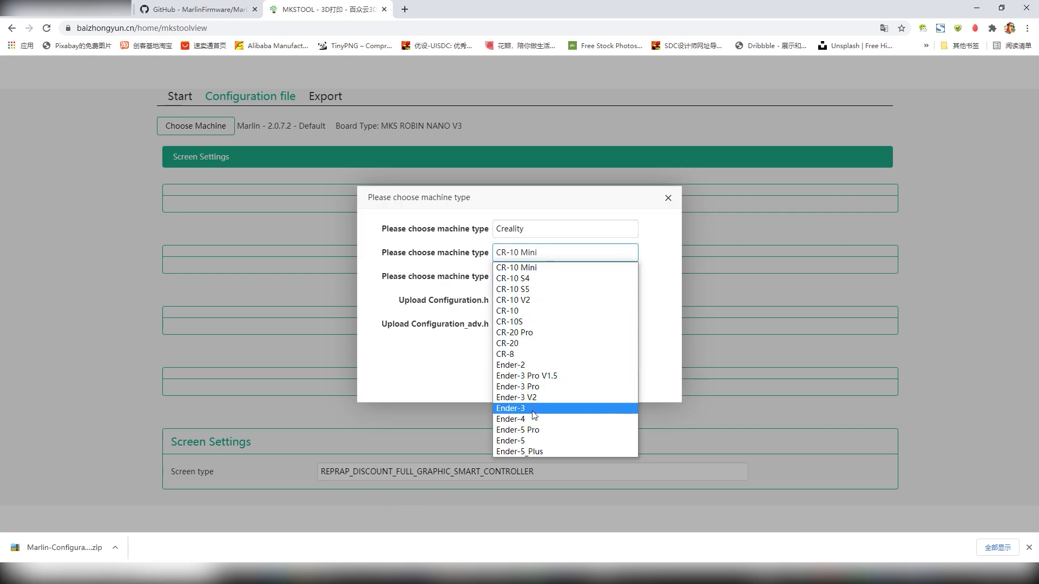
left_click(510, 407)
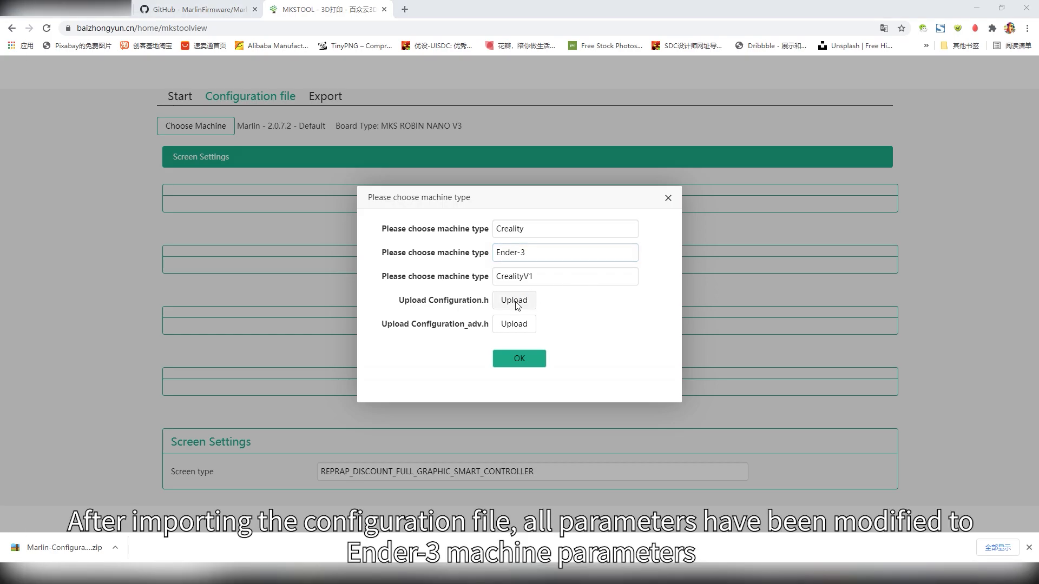
Upload Configuration.h and Configuration_adv.h from Marlin-bugfix-2.0.x/Marlin and apply the CrealityV1 import
left_click(514, 299)
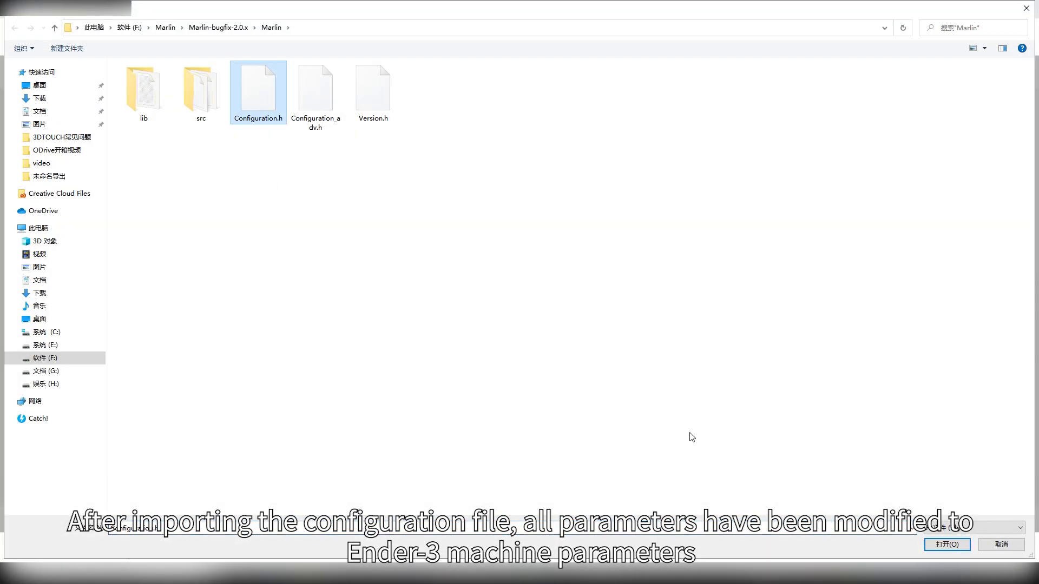
left_click(946, 545)
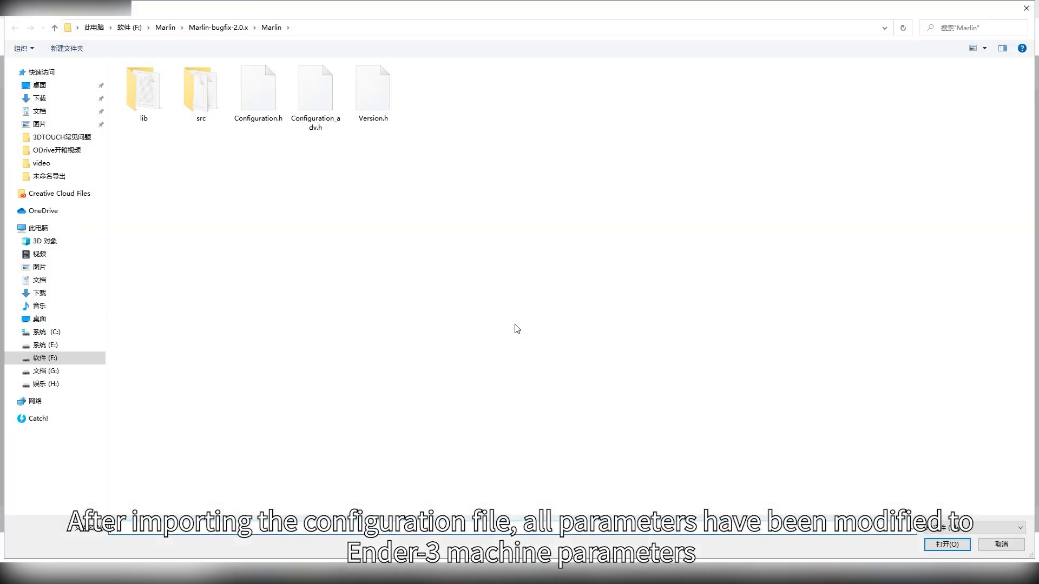
left_click(315, 87)
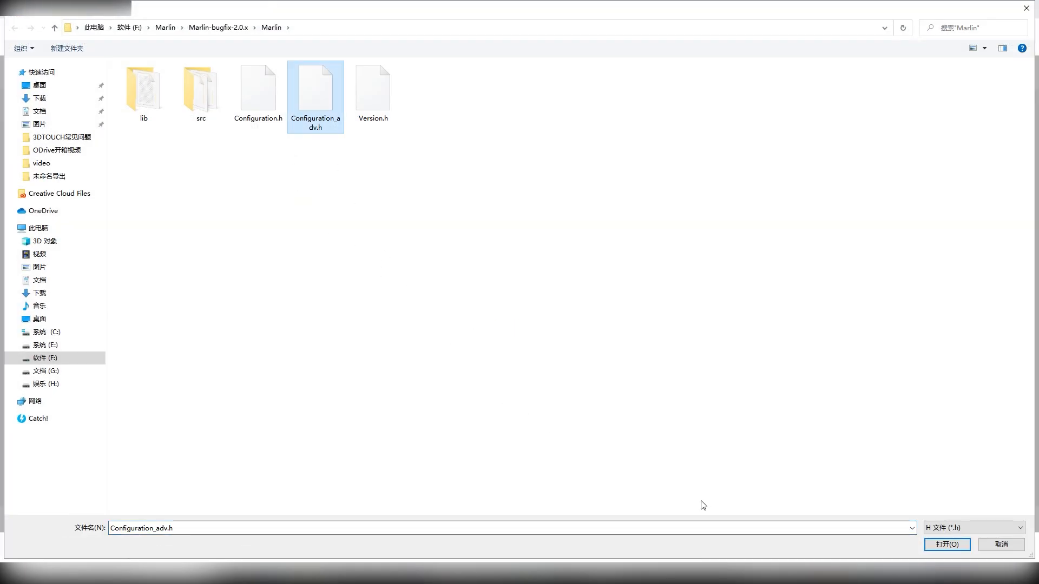
left_click(946, 544)
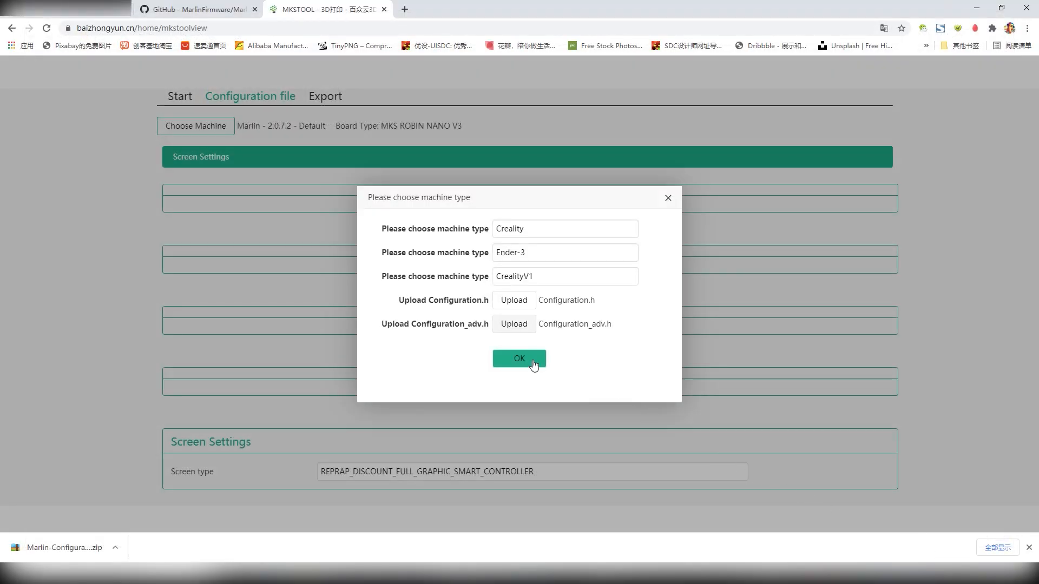
left_click(519, 358)
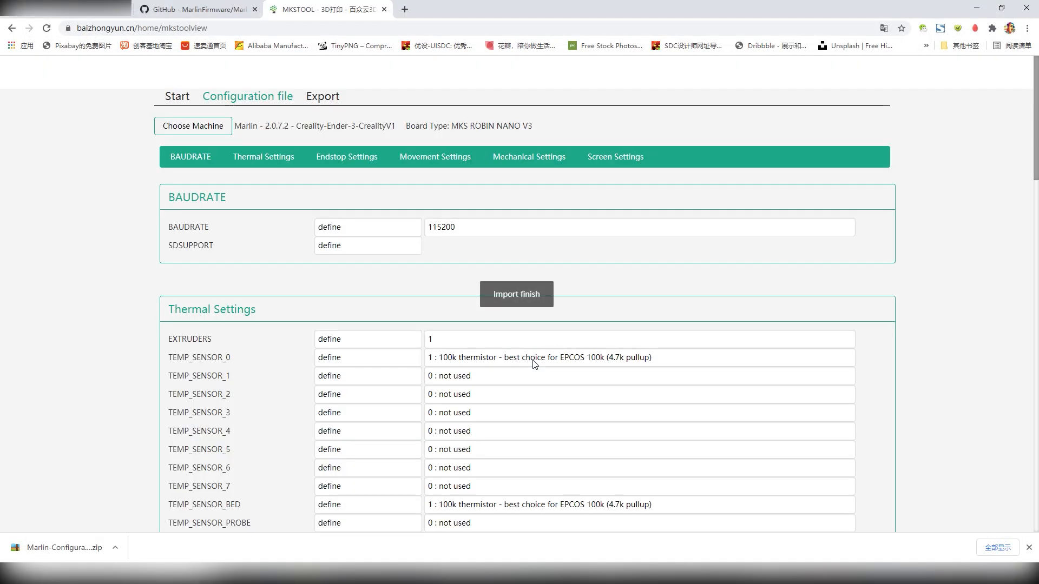
Review the imported Ender-3 parameters and Screen type, then move to the Export step
scroll("down", 3)
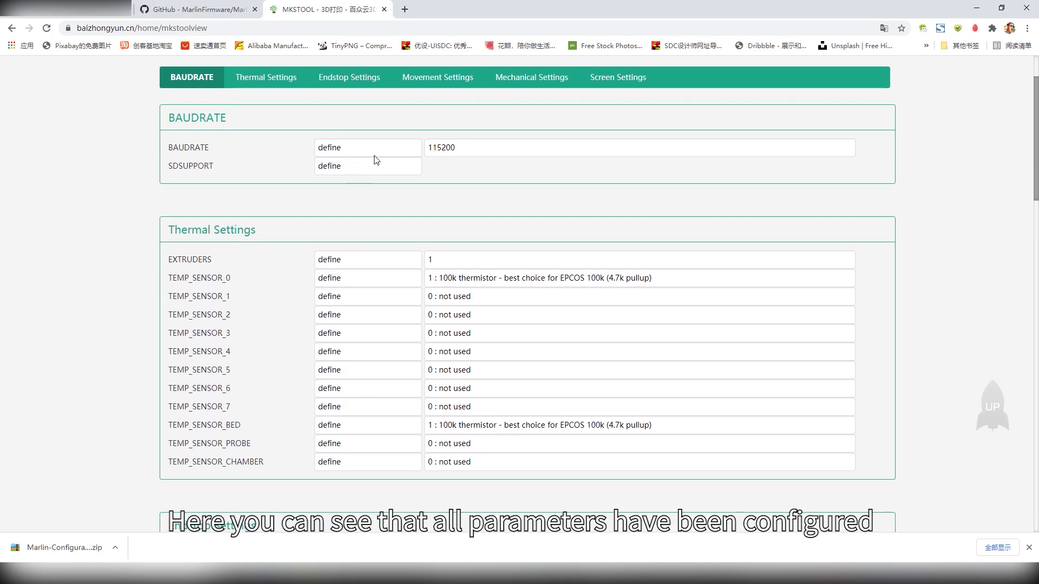
scroll("down", 3)
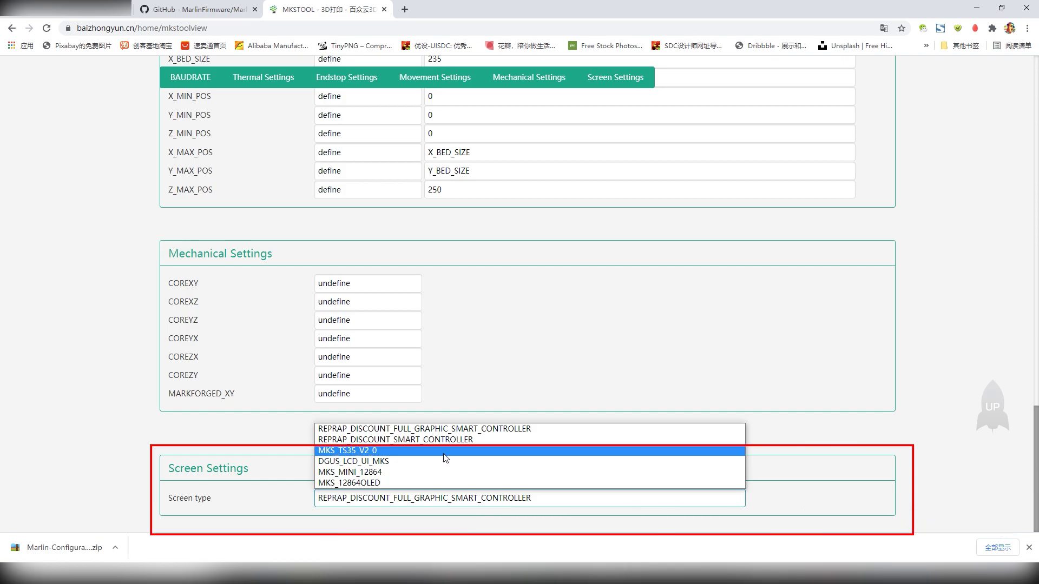
left_click(348, 451)
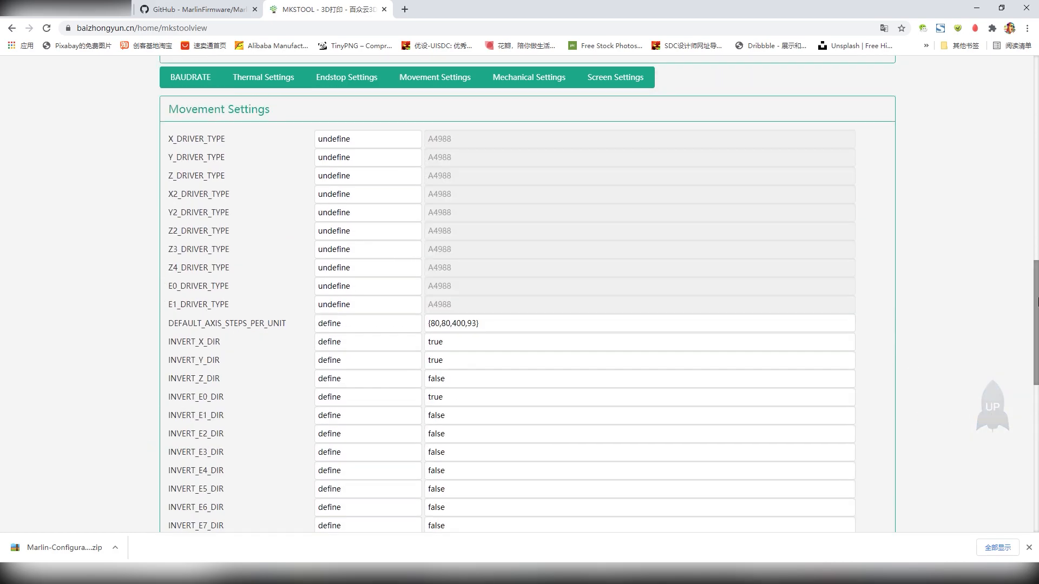
left_click(325, 97)
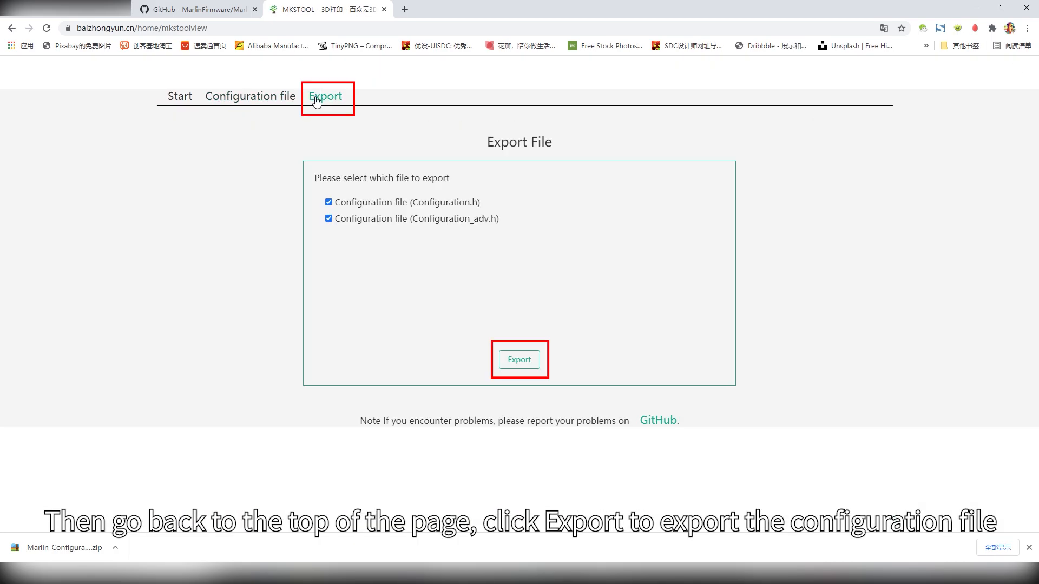
Export both configuration files as Marlin-Configuration.zip into F:\Marlin
left_click(519, 360)
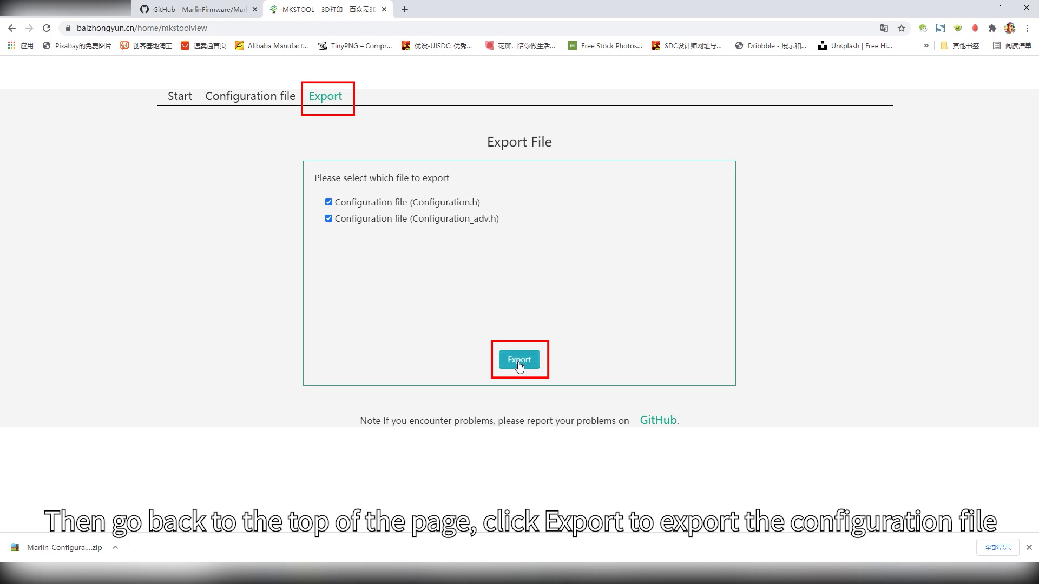
left_click(519, 359)
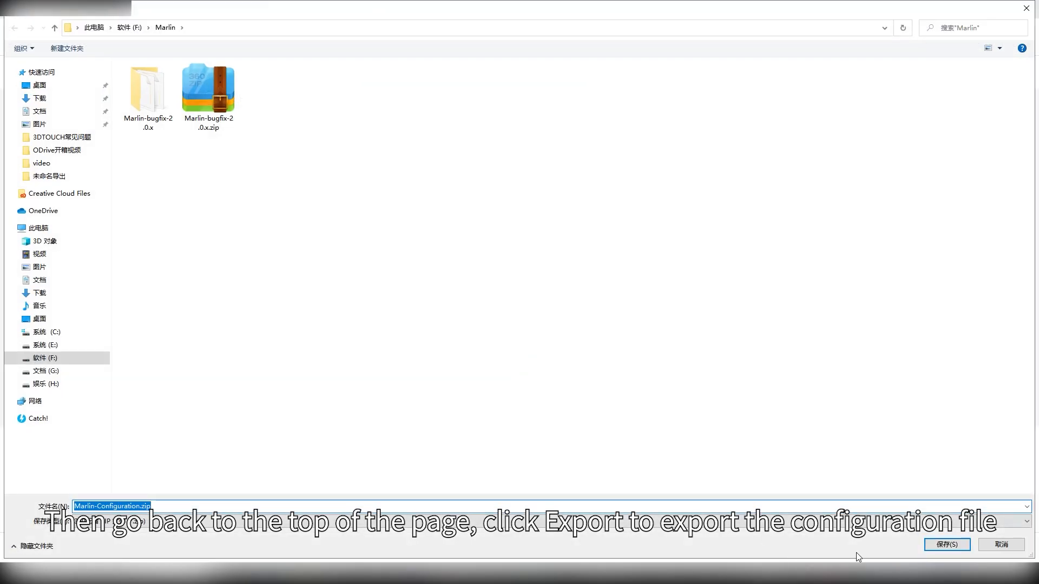
left_click(945, 543)
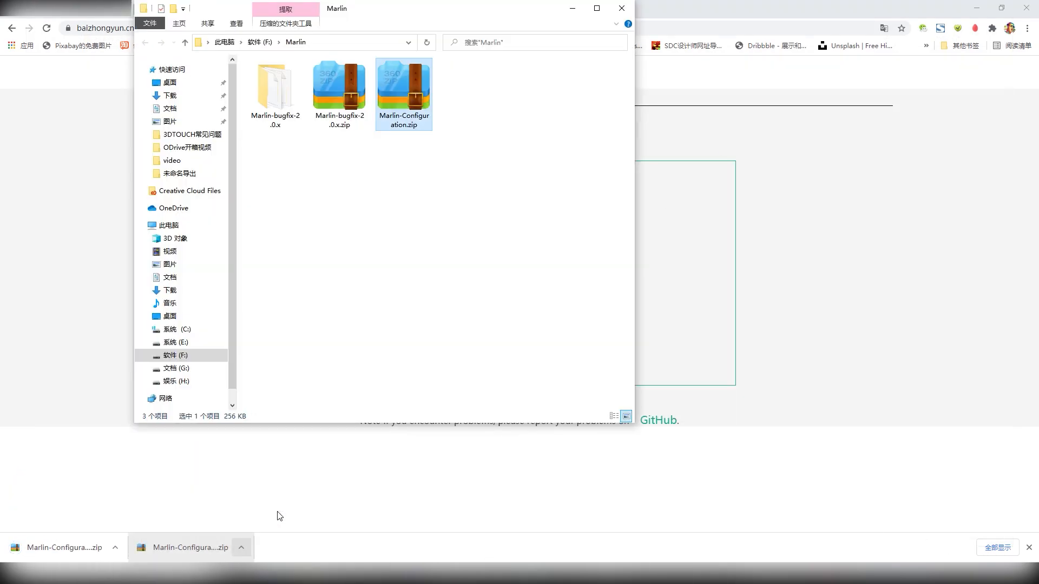
Extract Marlin-Configuration.zip to its own folder and copy both .h files from it
right_click(402, 86)
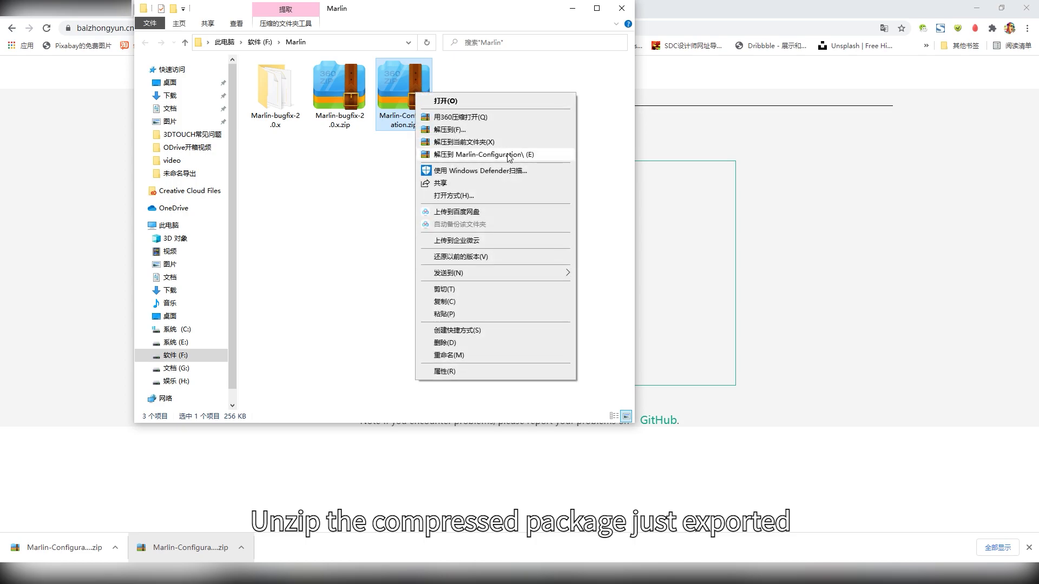
left_click(479, 154)
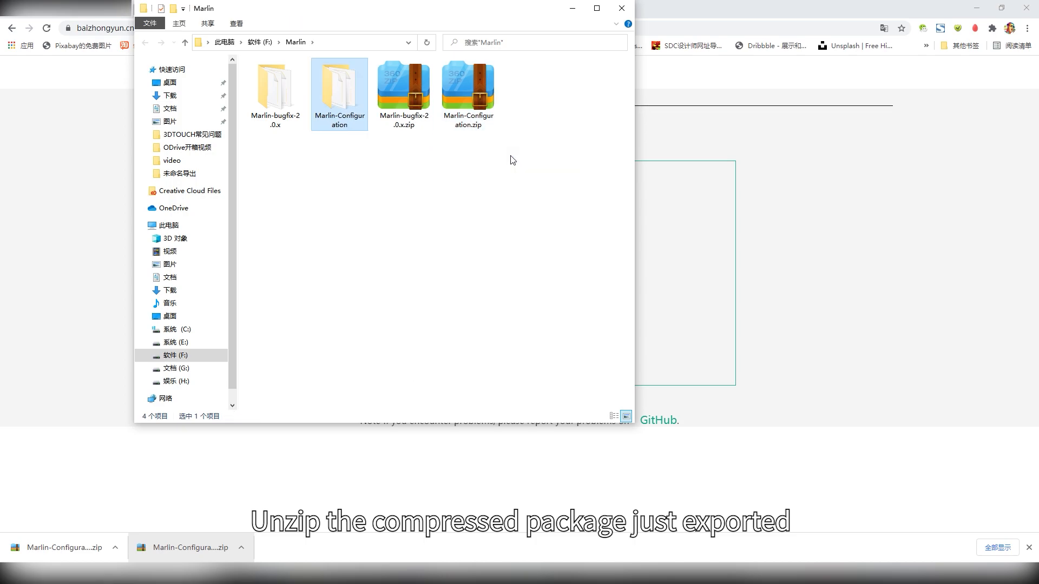
double_click(338, 86)
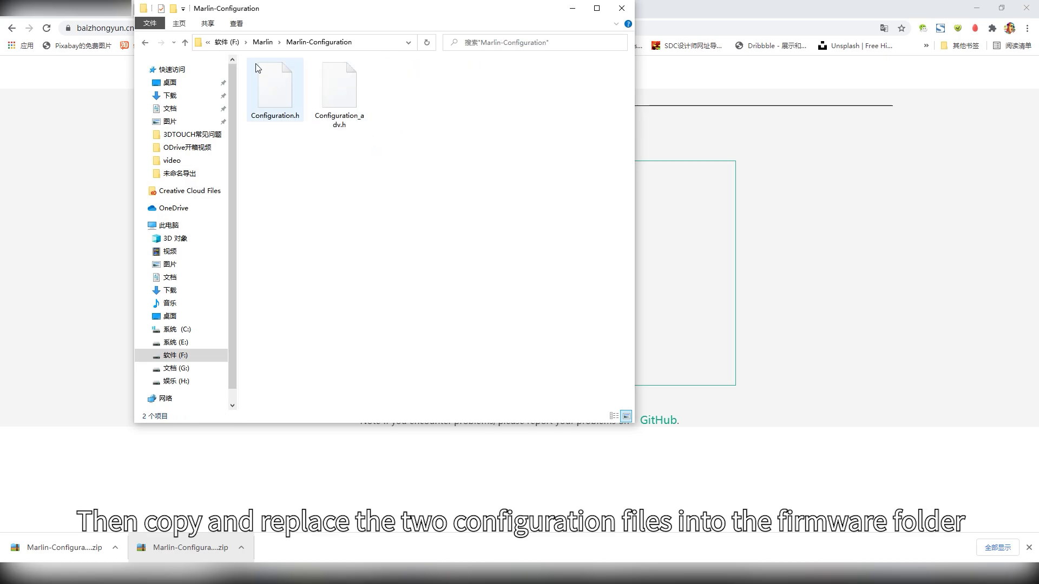
left_click_drag(257, 67, 424, 141)
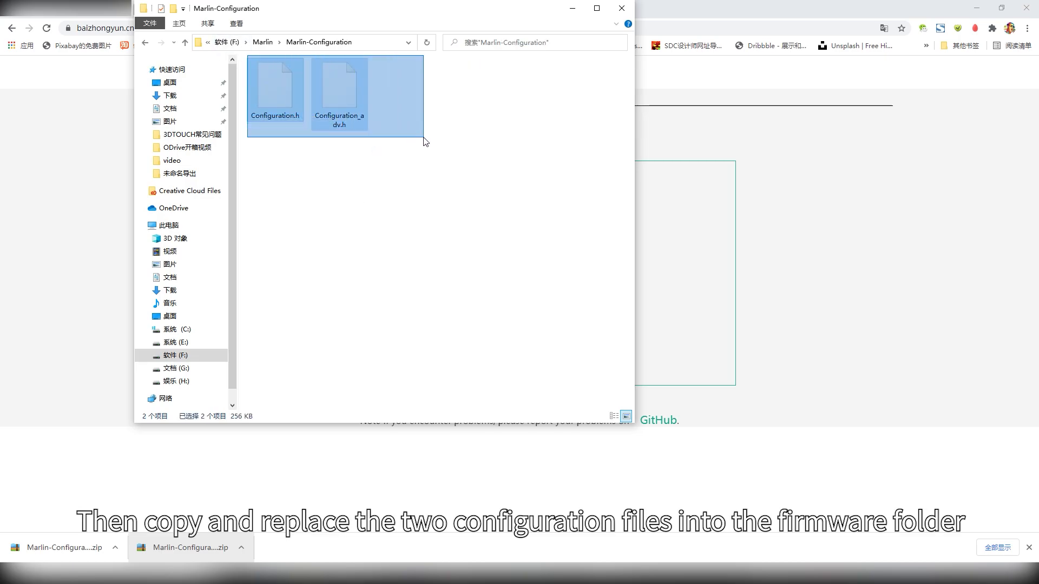
right_click(340, 89)
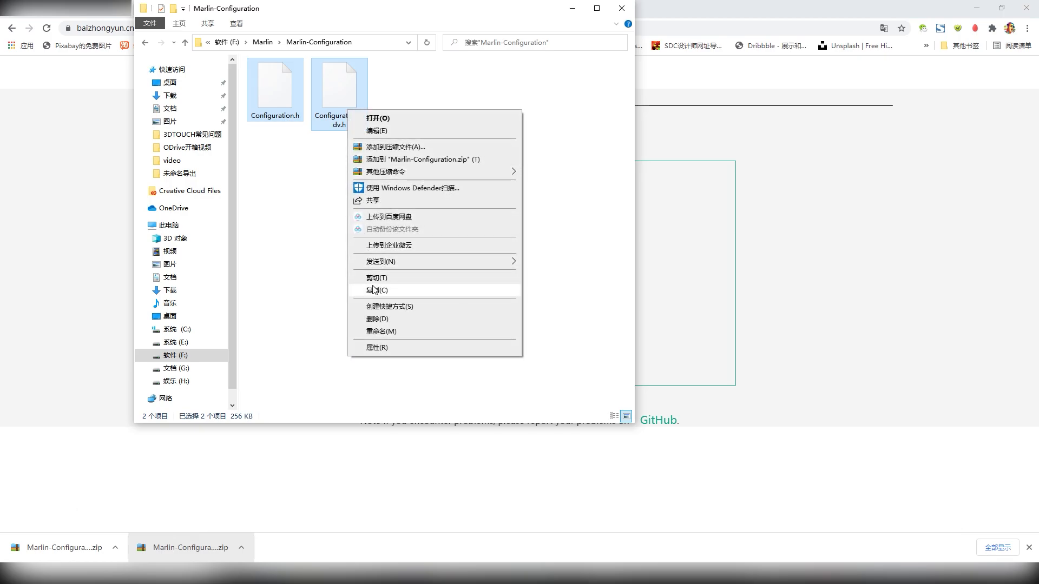
left_click(376, 290)
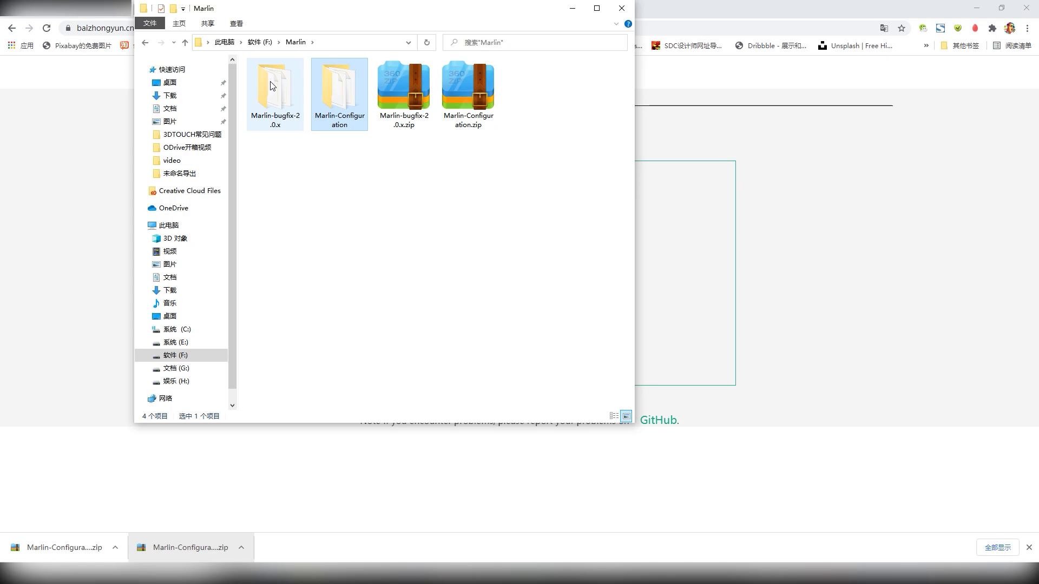
Paste them into Marlin-bugfix-2.0.x\Marlin, replacing the existing Configuration.h and Configuration_adv.h
double_click(274, 86)
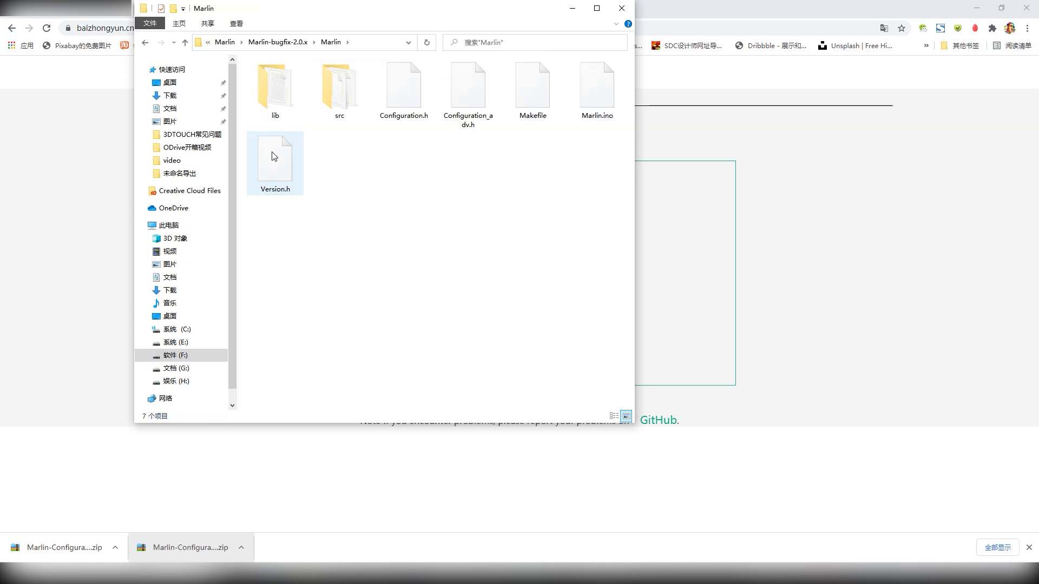
right_click(424, 191)
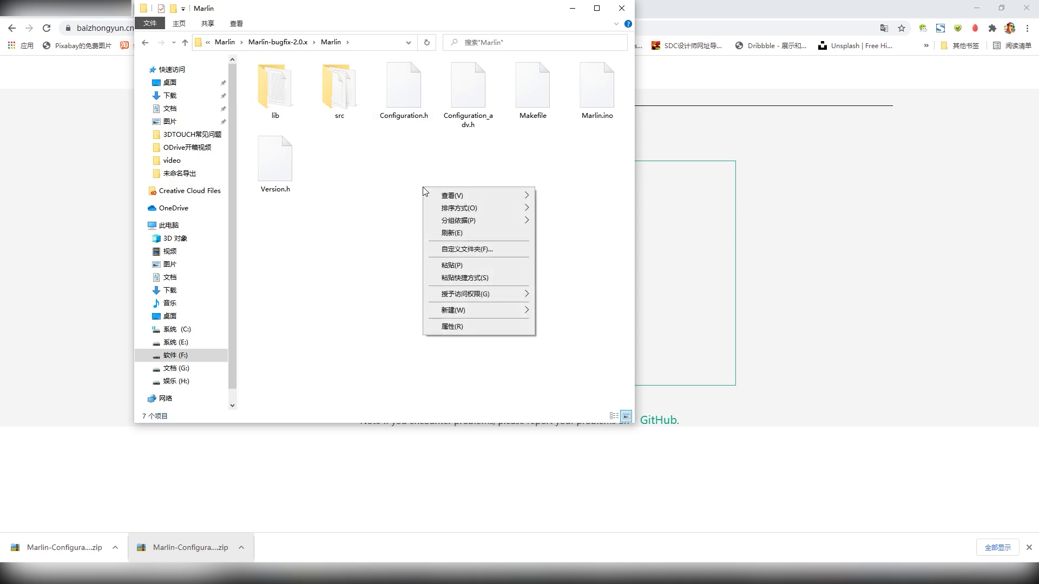
left_click(451, 265)
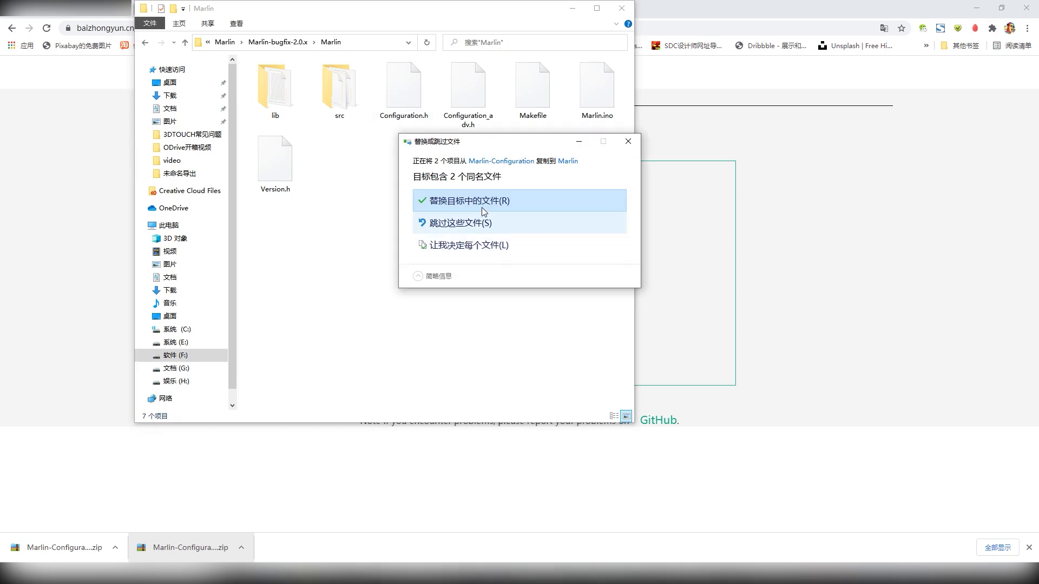
left_click(28, 8)
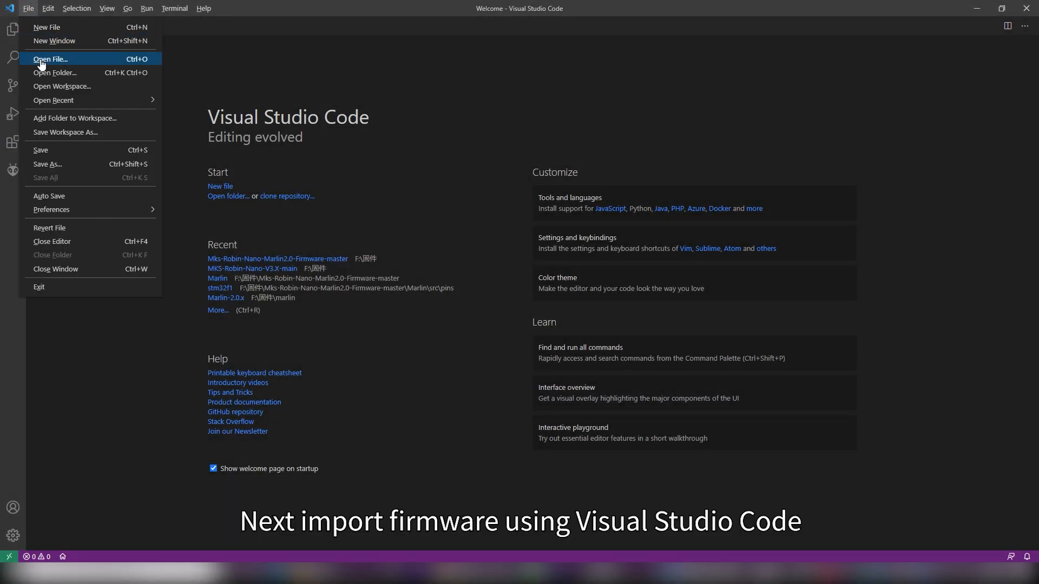
Open F:\Marlin\Marlin-bugfix-2.0.x as the project folder in VS Code
left_click(55, 73)
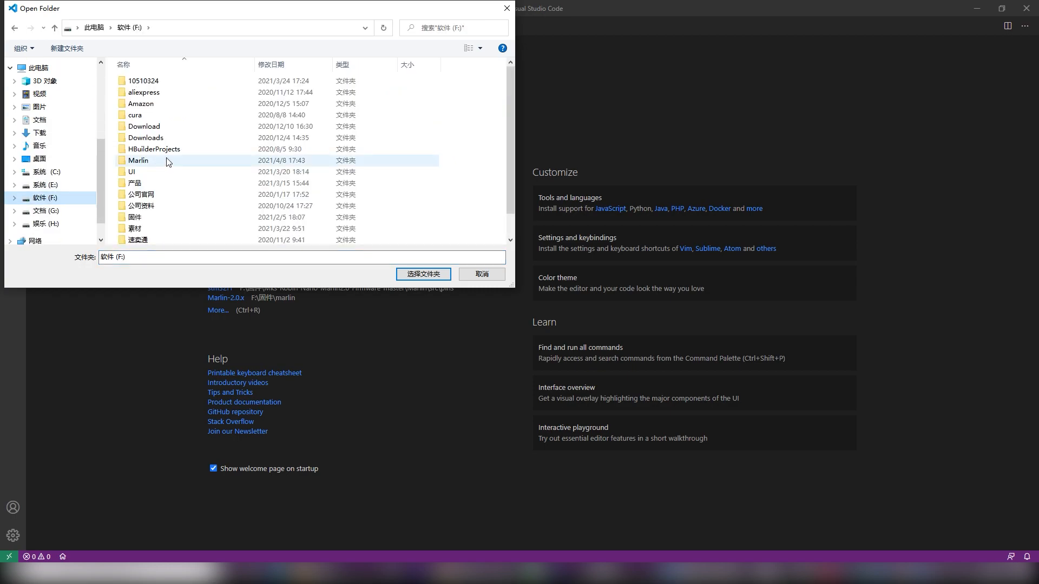
double_click(138, 160)
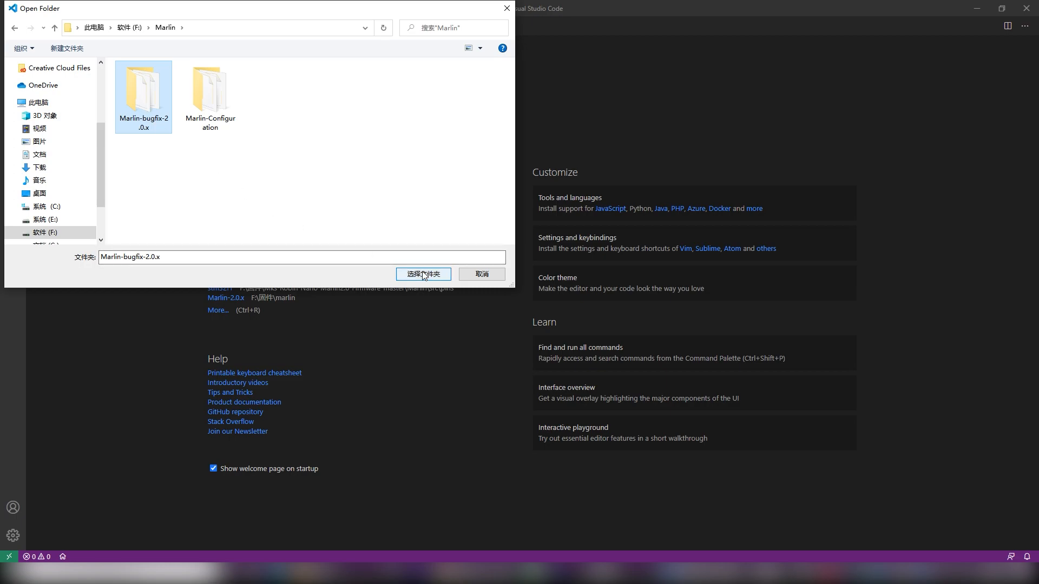
left_click(423, 274)
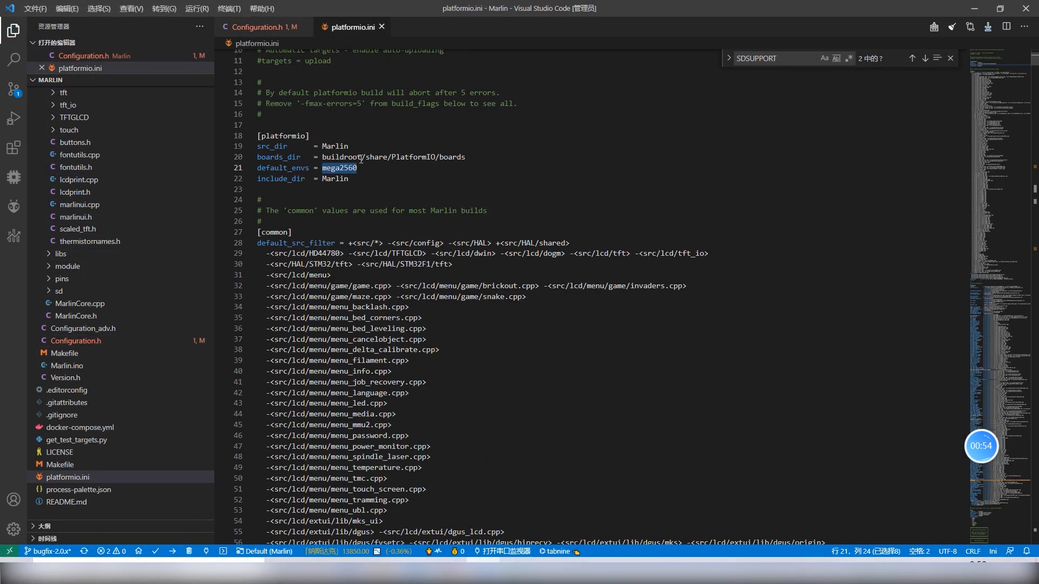
Search platformio.ini for MKS_ROBIN to jump to the [env:mks_robin_nano_v3] section
type("M")
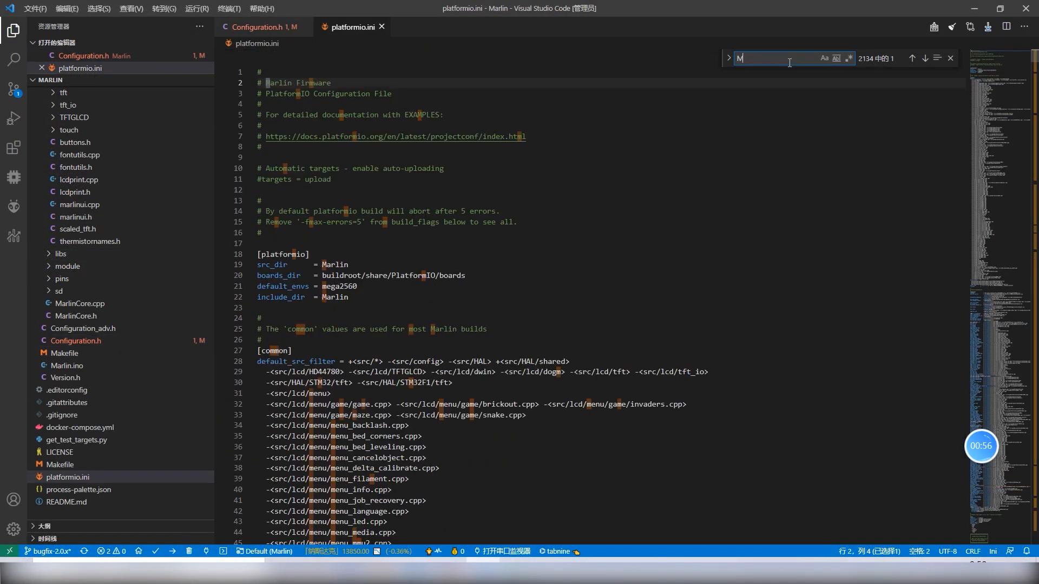
type("KS_ROBIN_NANO_V")
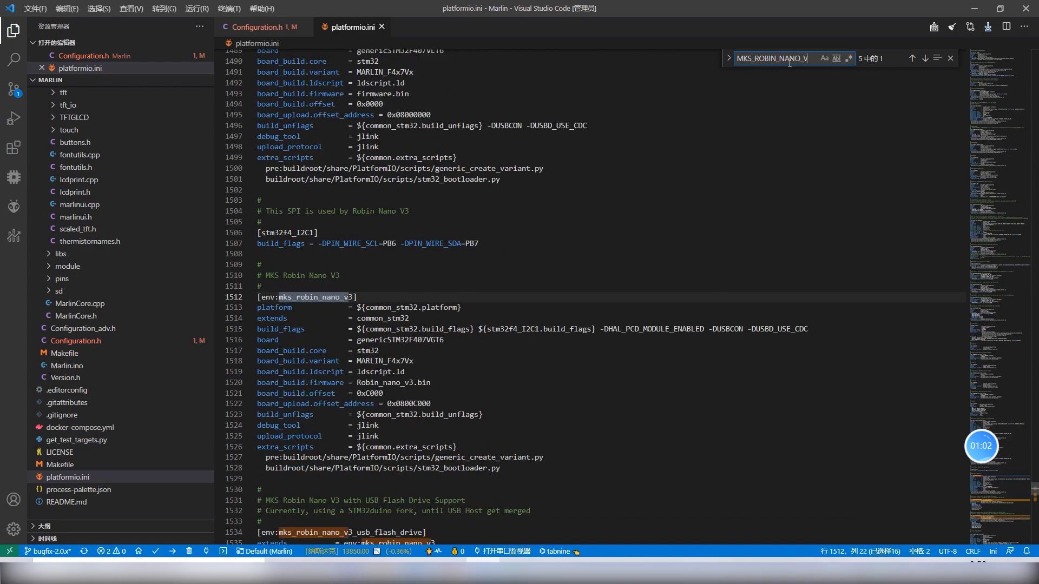
left_click(911, 58)
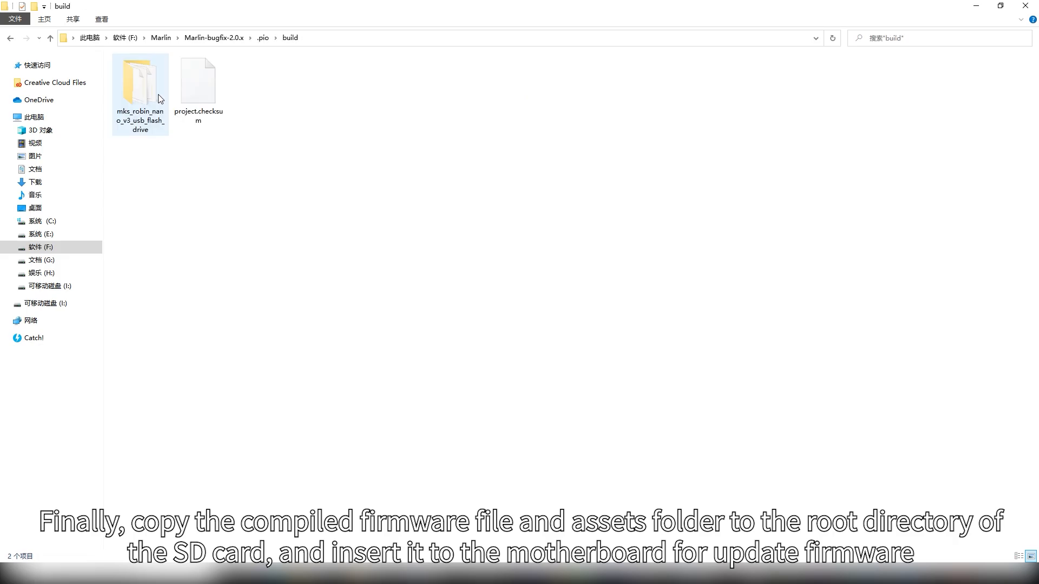
In mks_robin_nano_v3_usb_flash_drive, select Robin_nano_v3.bin and the assets folder
double_click(140, 77)
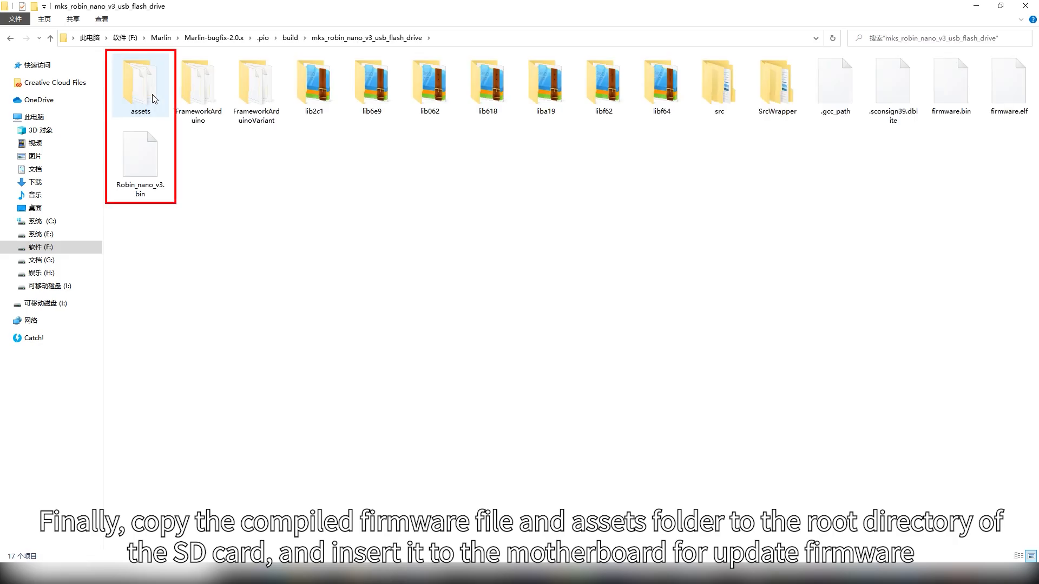
left_click(139, 156)
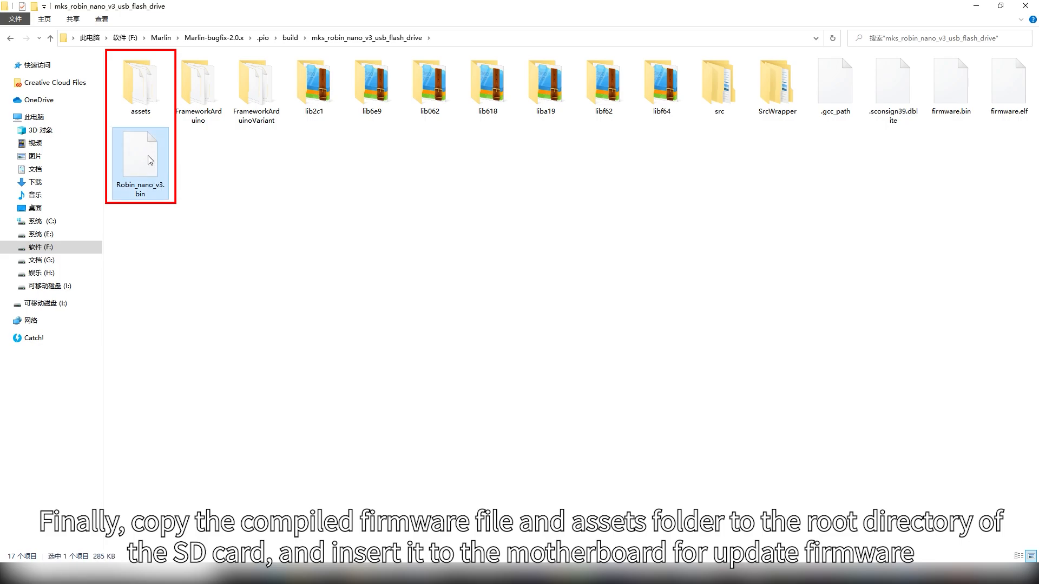
left_click(140, 79)
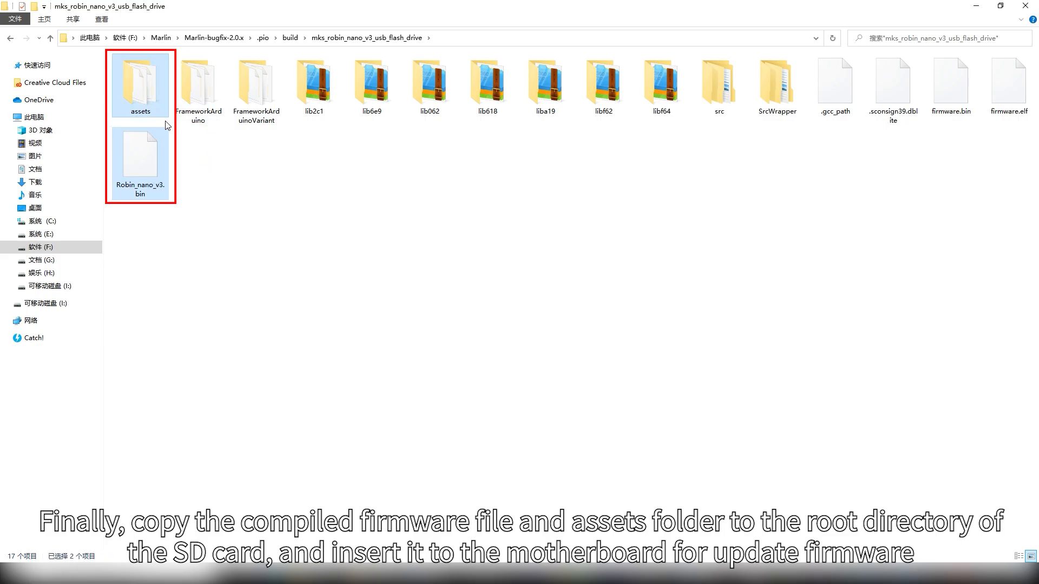